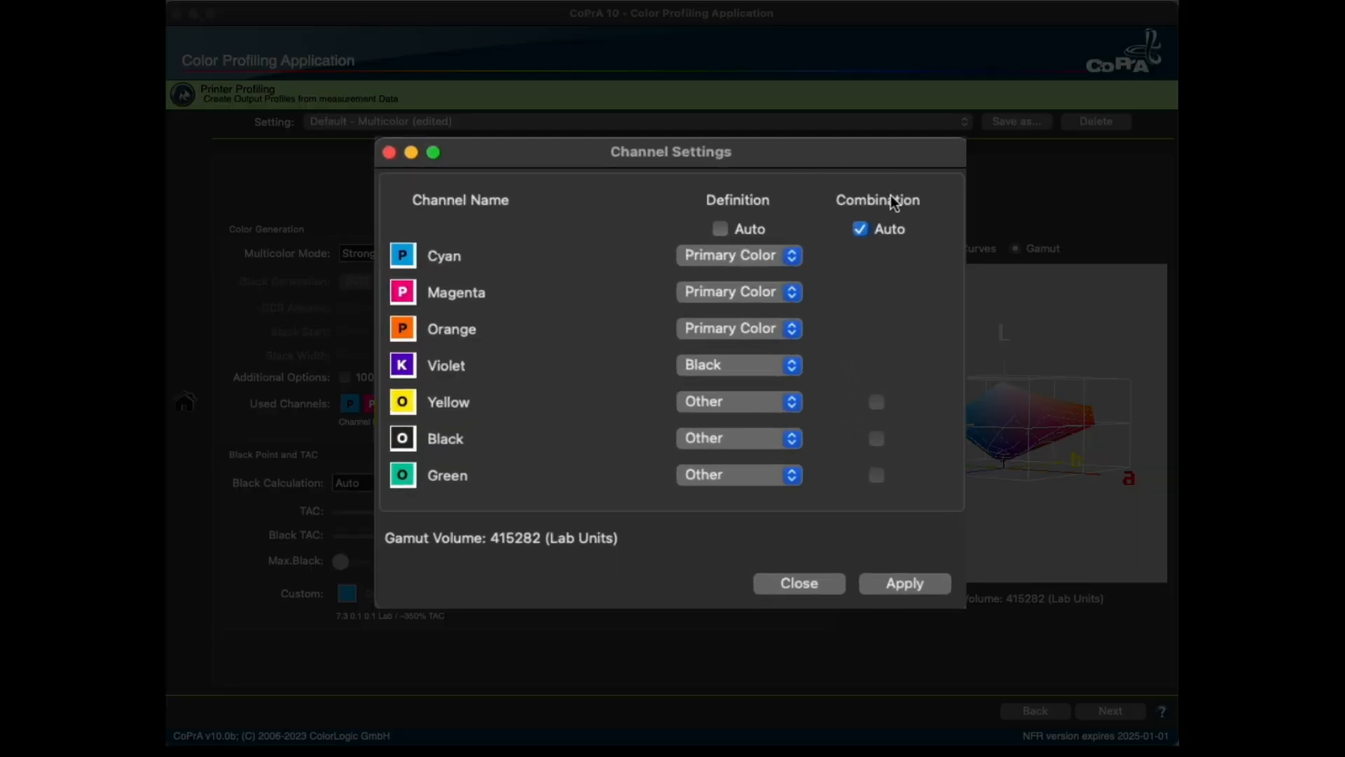
# Review the Cyan channel's definition choices, leaving it a primary color
pyautogui.click(403, 476)
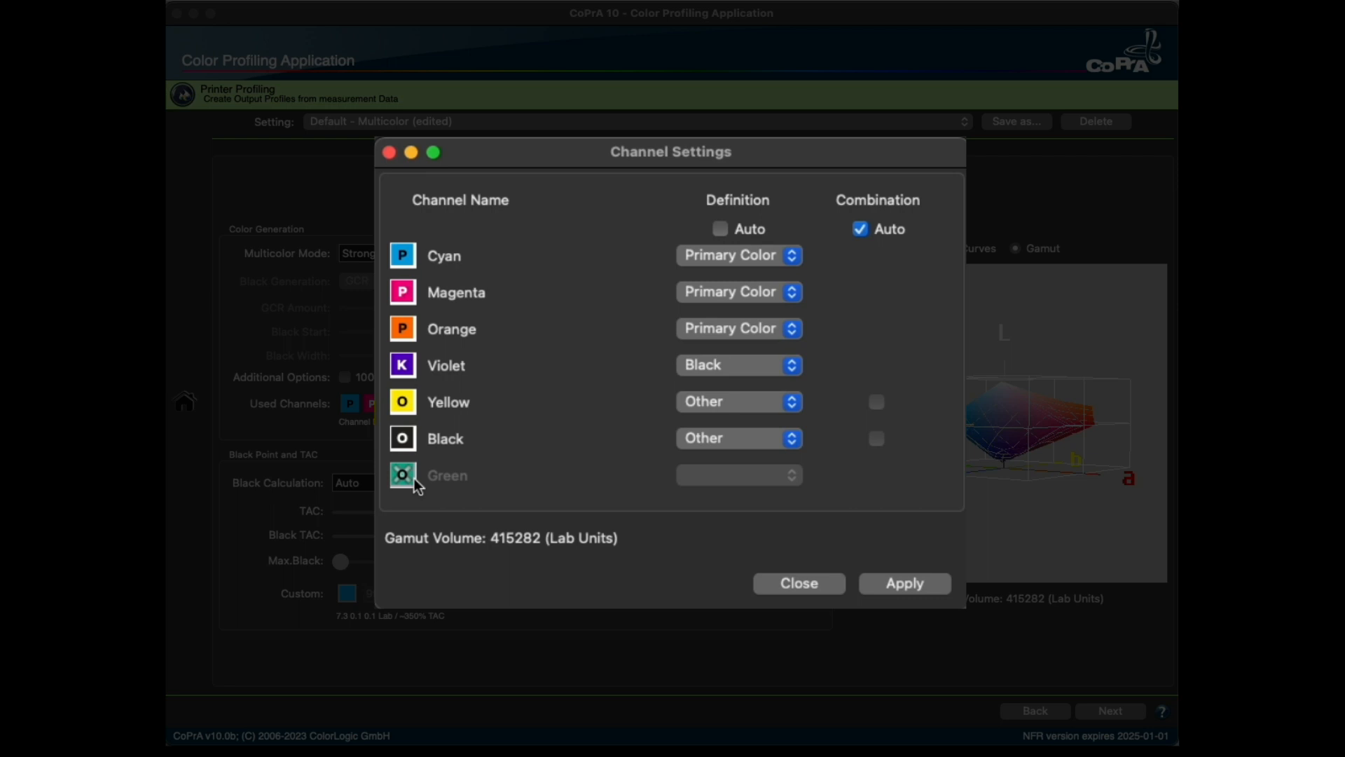
pyautogui.click(402, 476)
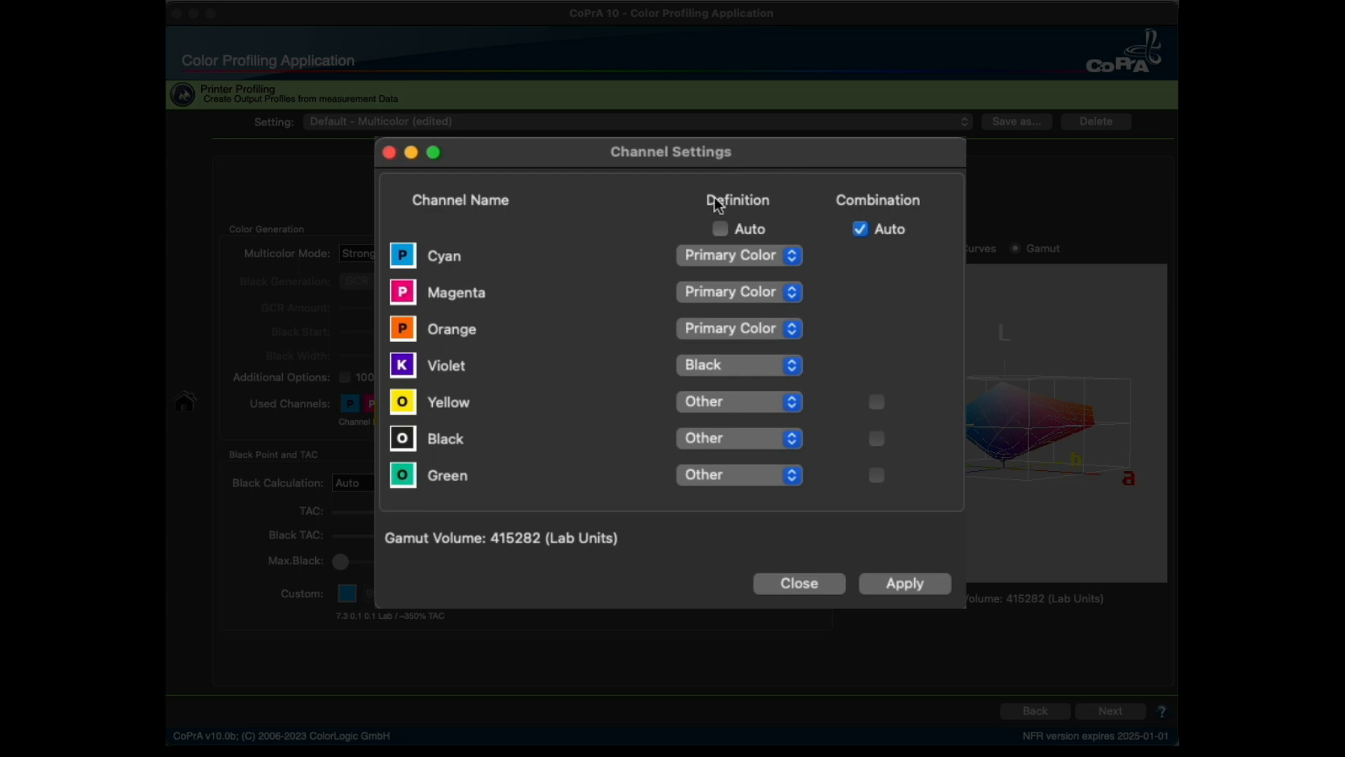
pyautogui.click(739, 255)
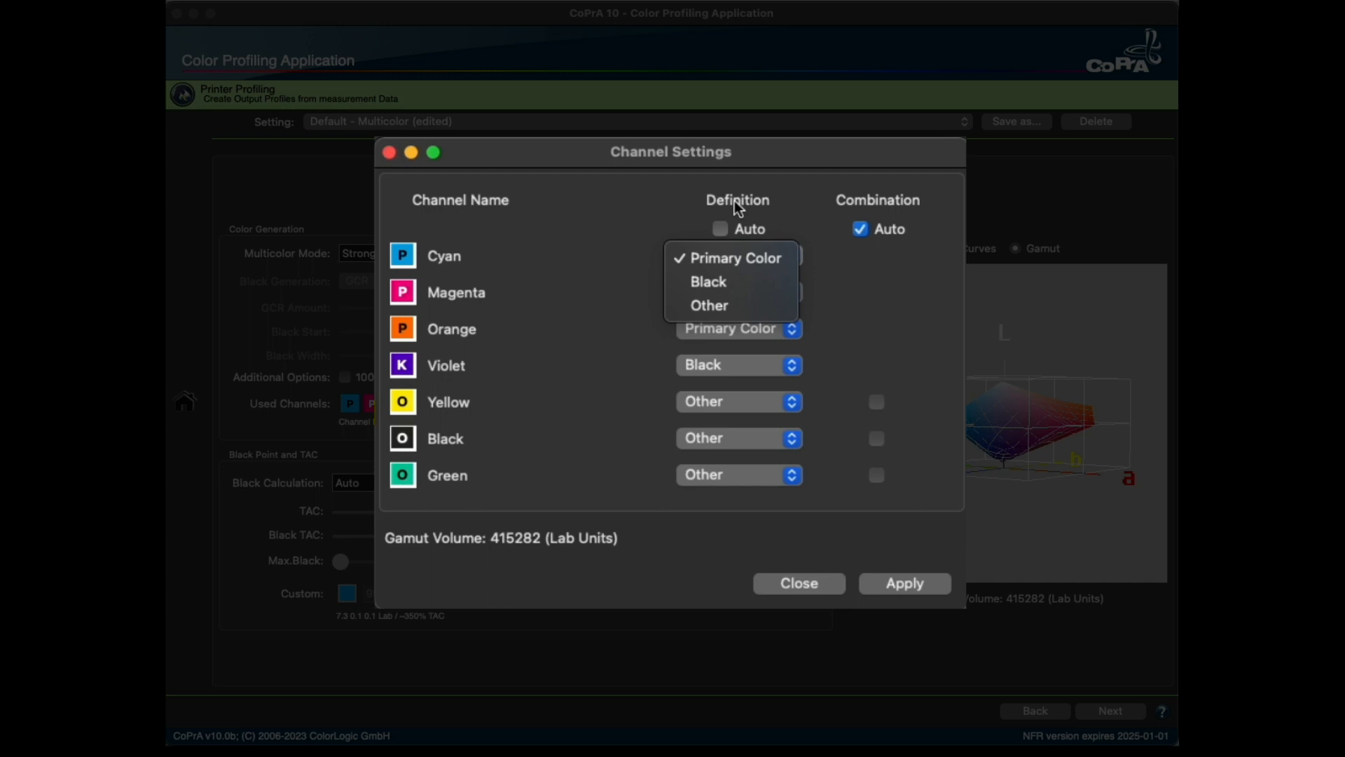
pyautogui.click(735, 258)
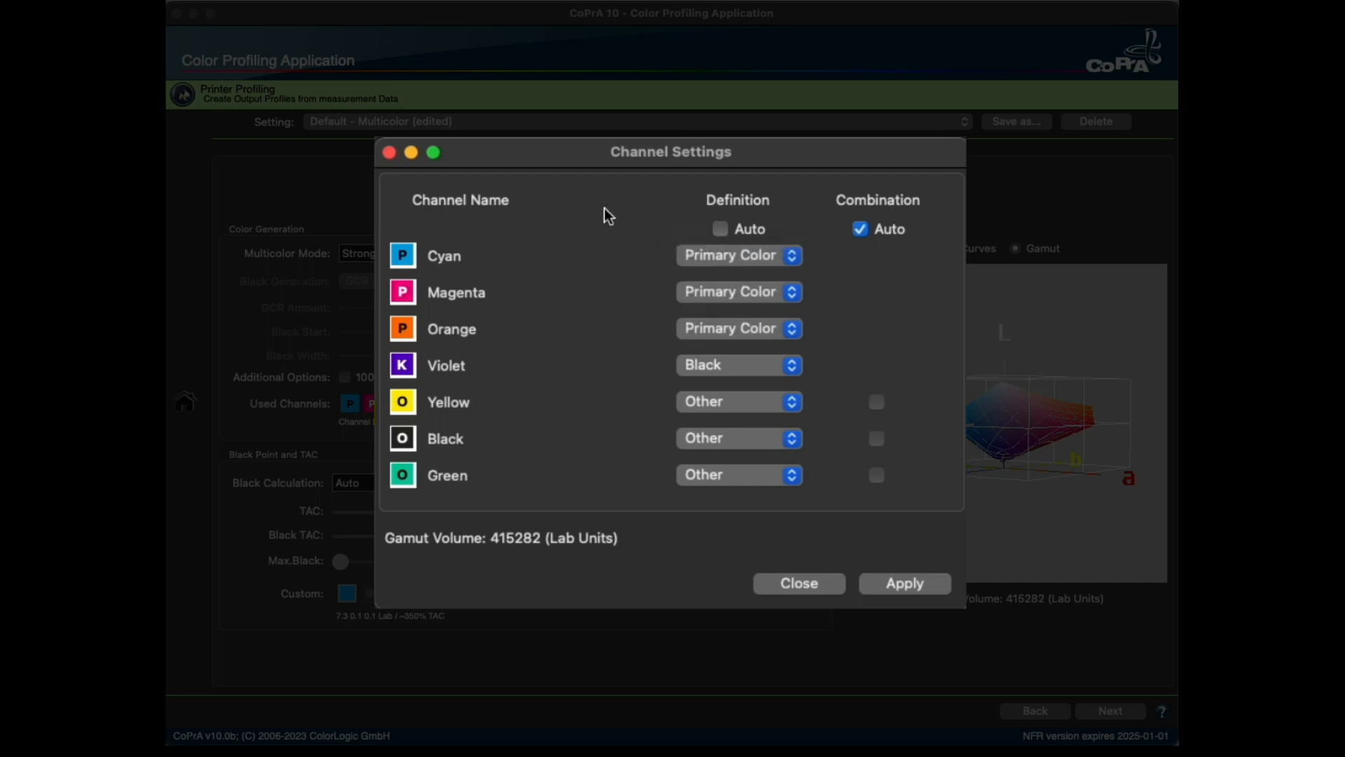
pyautogui.moveTo(507, 247)
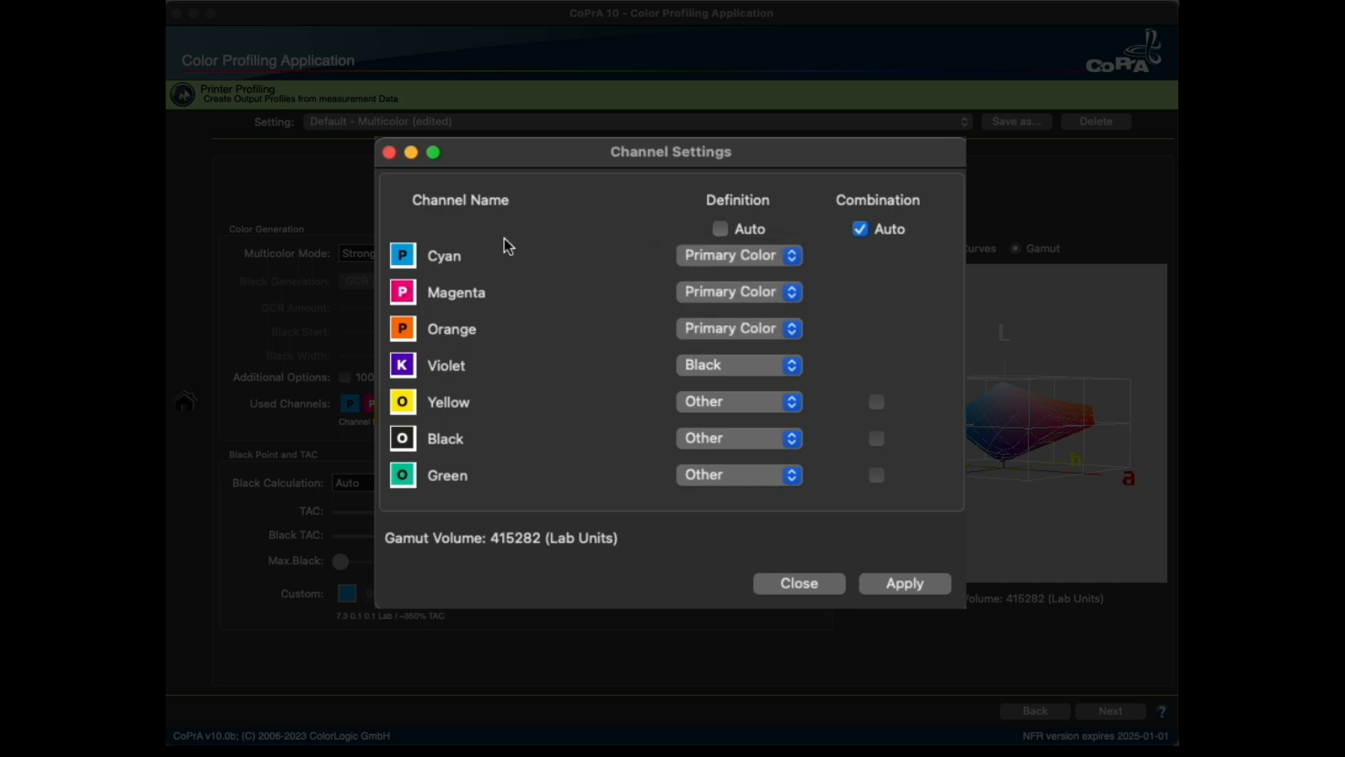
pyautogui.moveTo(519, 388)
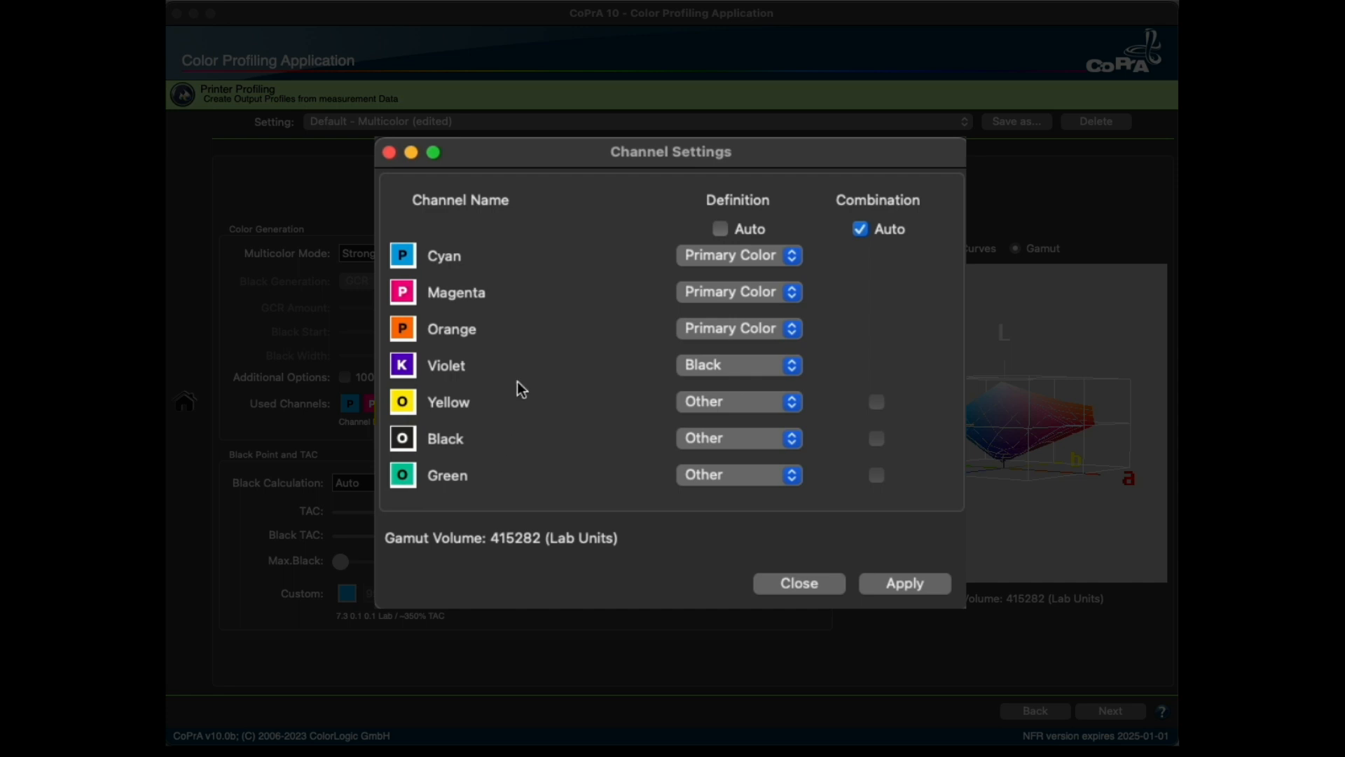
pyautogui.moveTo(486, 243)
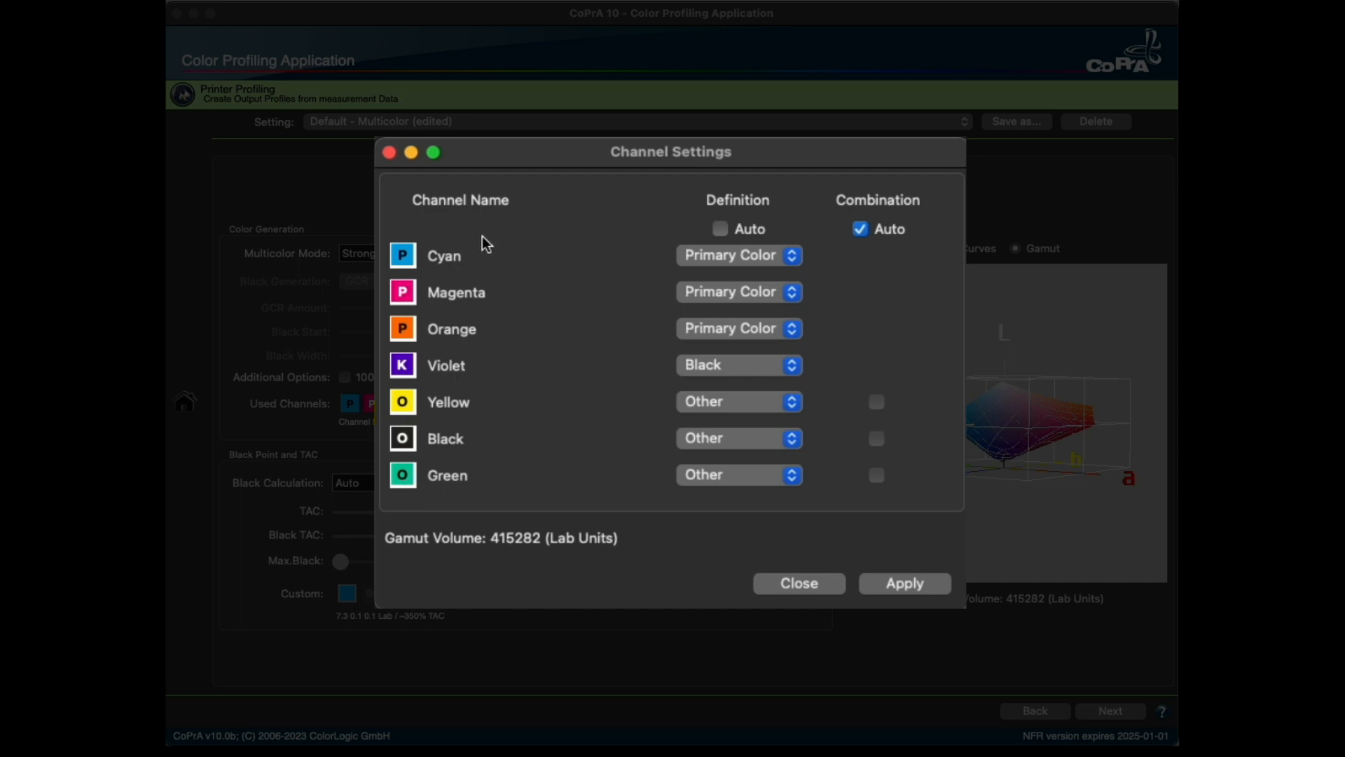
# Enable Definition Auto and apply it, raising gamut volume to 604559 Lab units
pyautogui.click(720, 229)
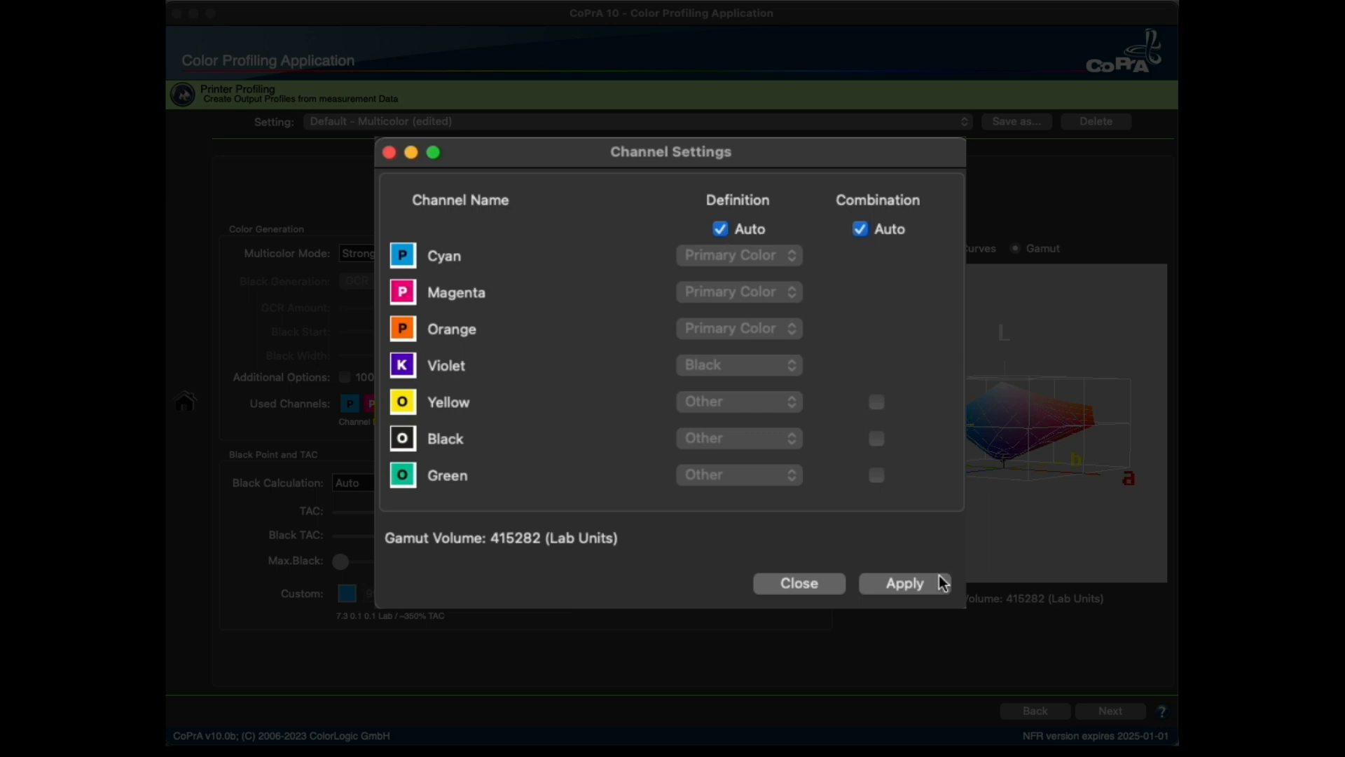
pyautogui.click(904, 583)
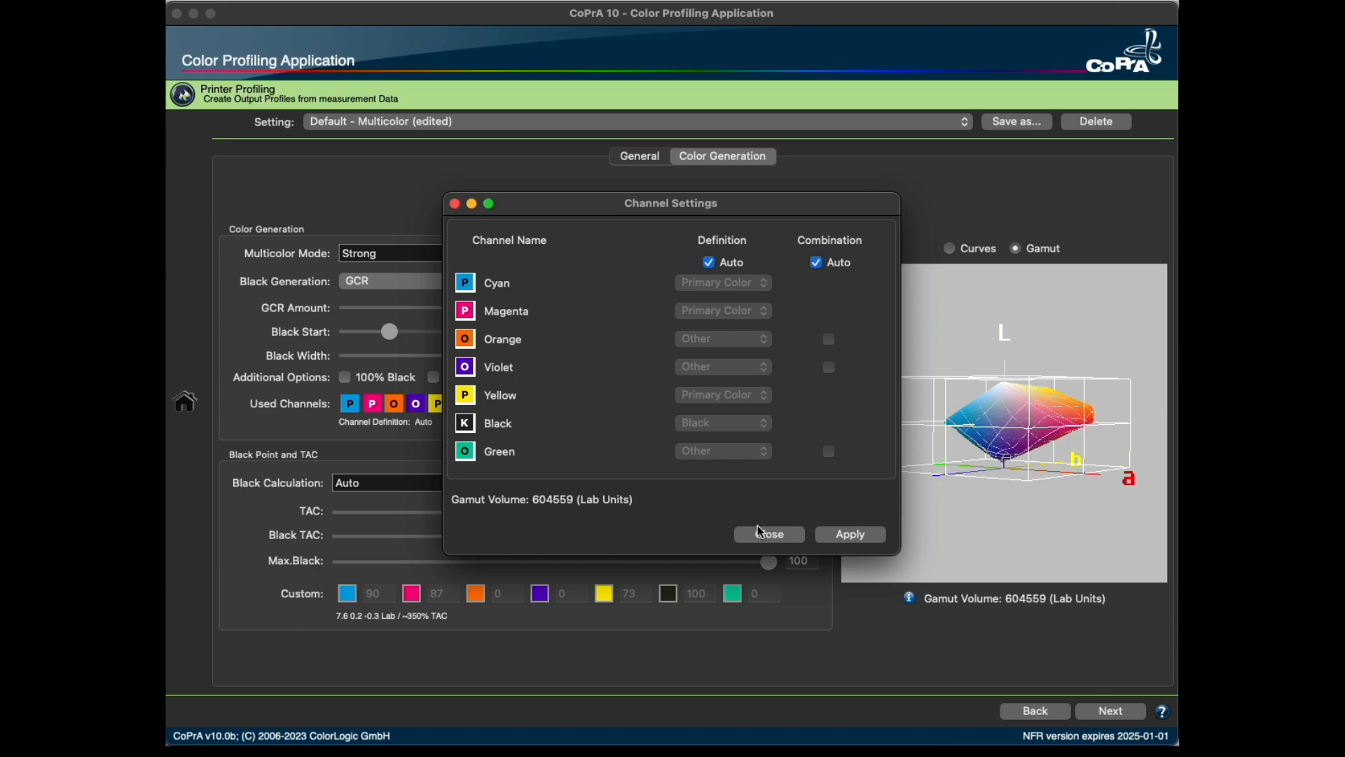
# Reach the six-ink Channel Settings via Customize and Color Generation
pyautogui.click(768, 534)
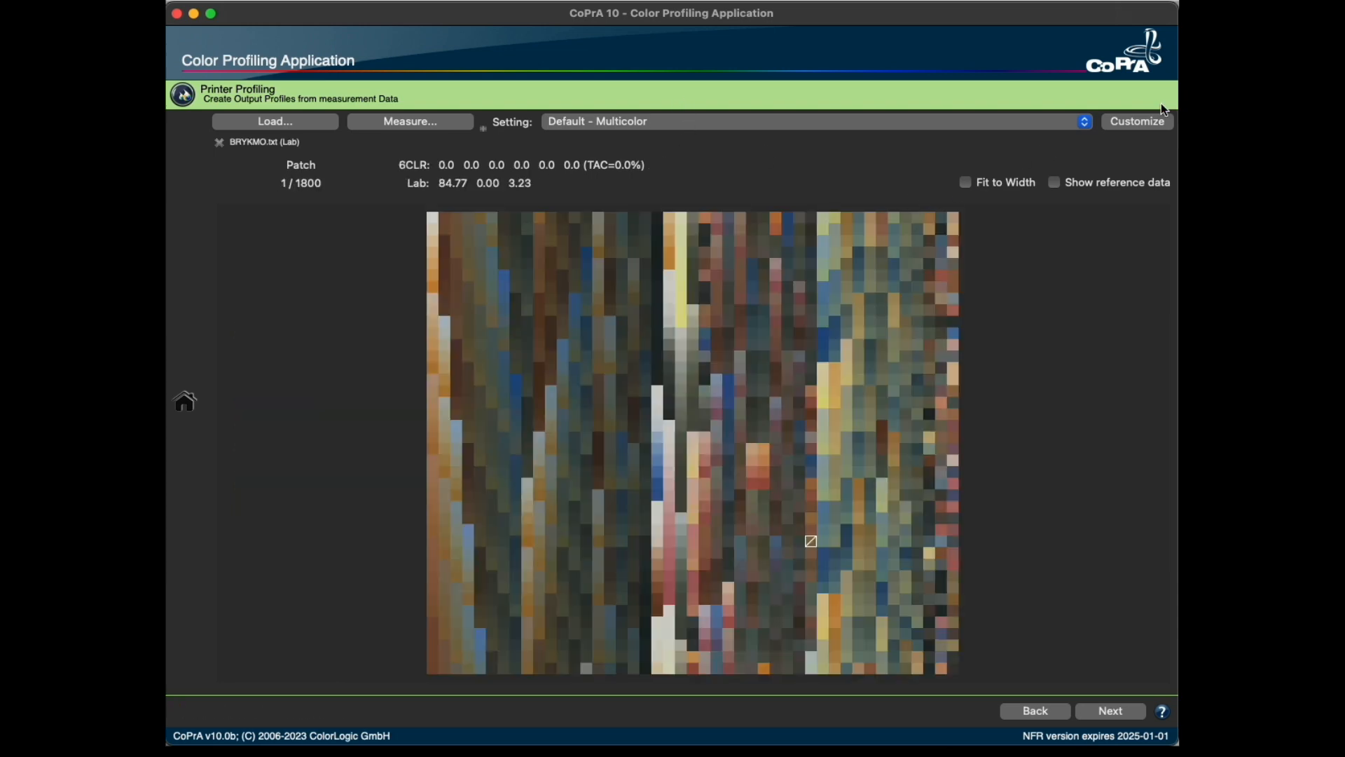
pyautogui.click(1136, 121)
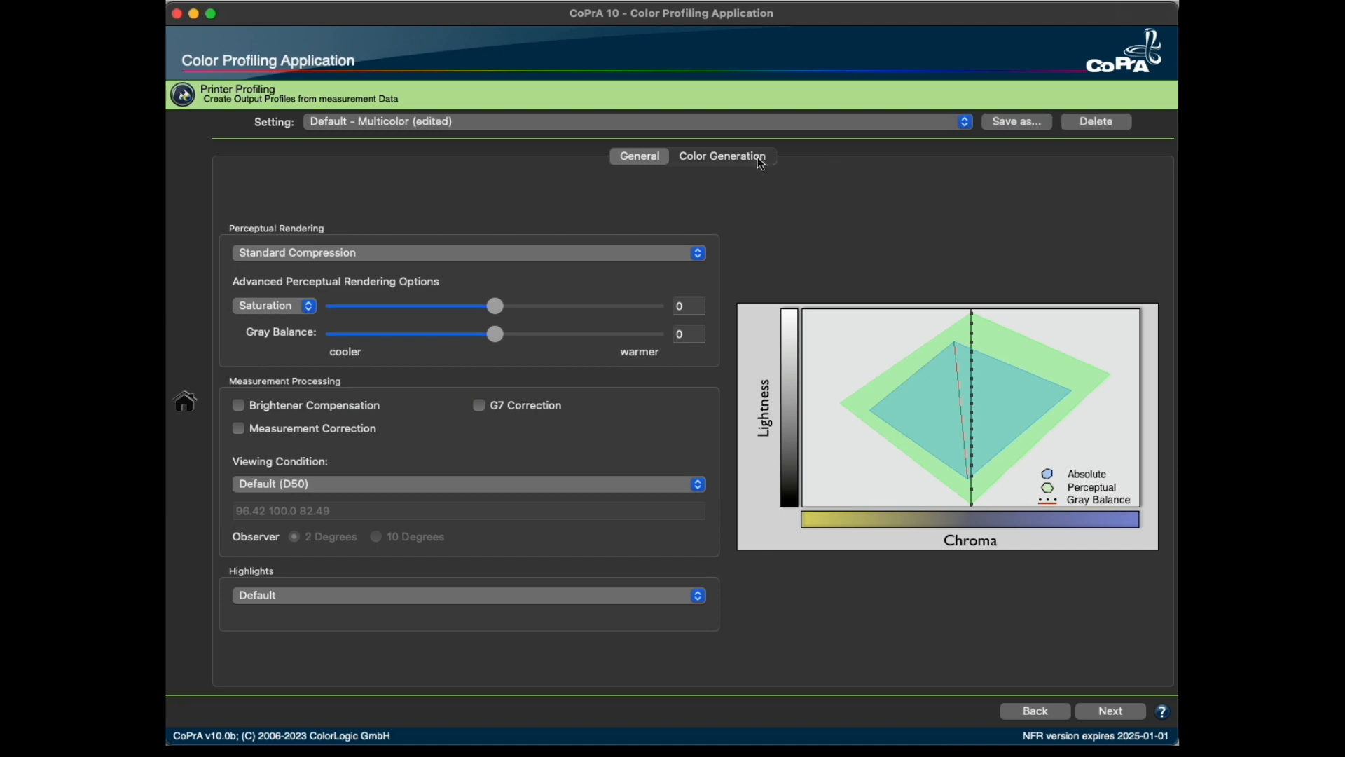
pyautogui.click(721, 156)
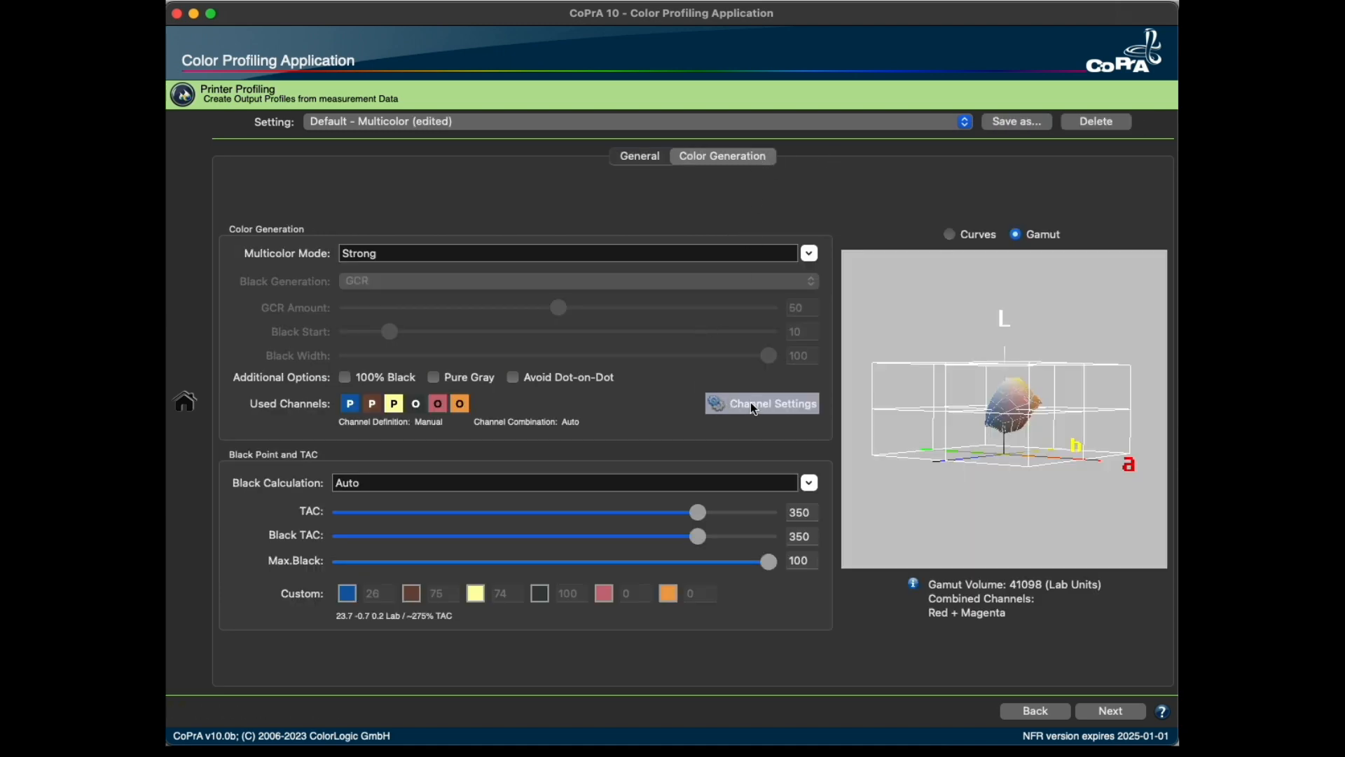
pyautogui.click(759, 404)
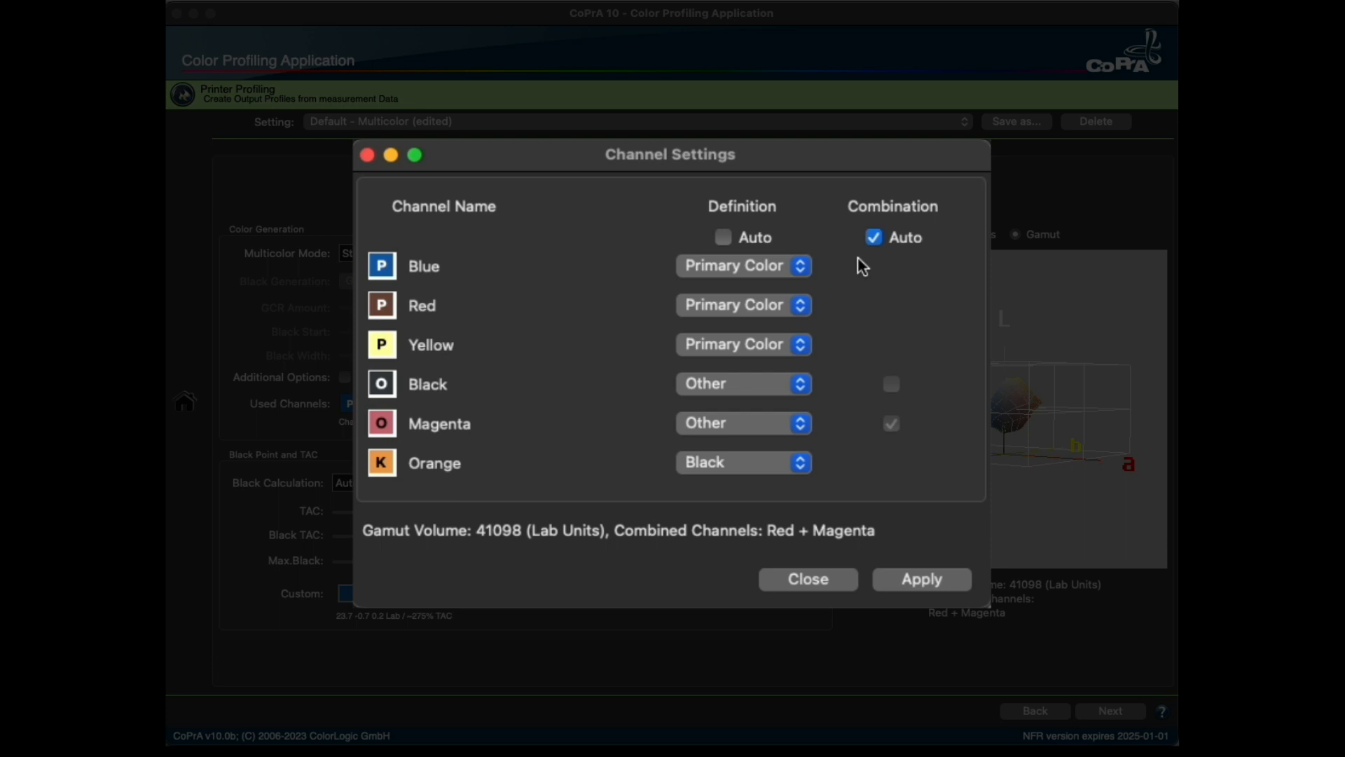
pyautogui.moveTo(855, 393)
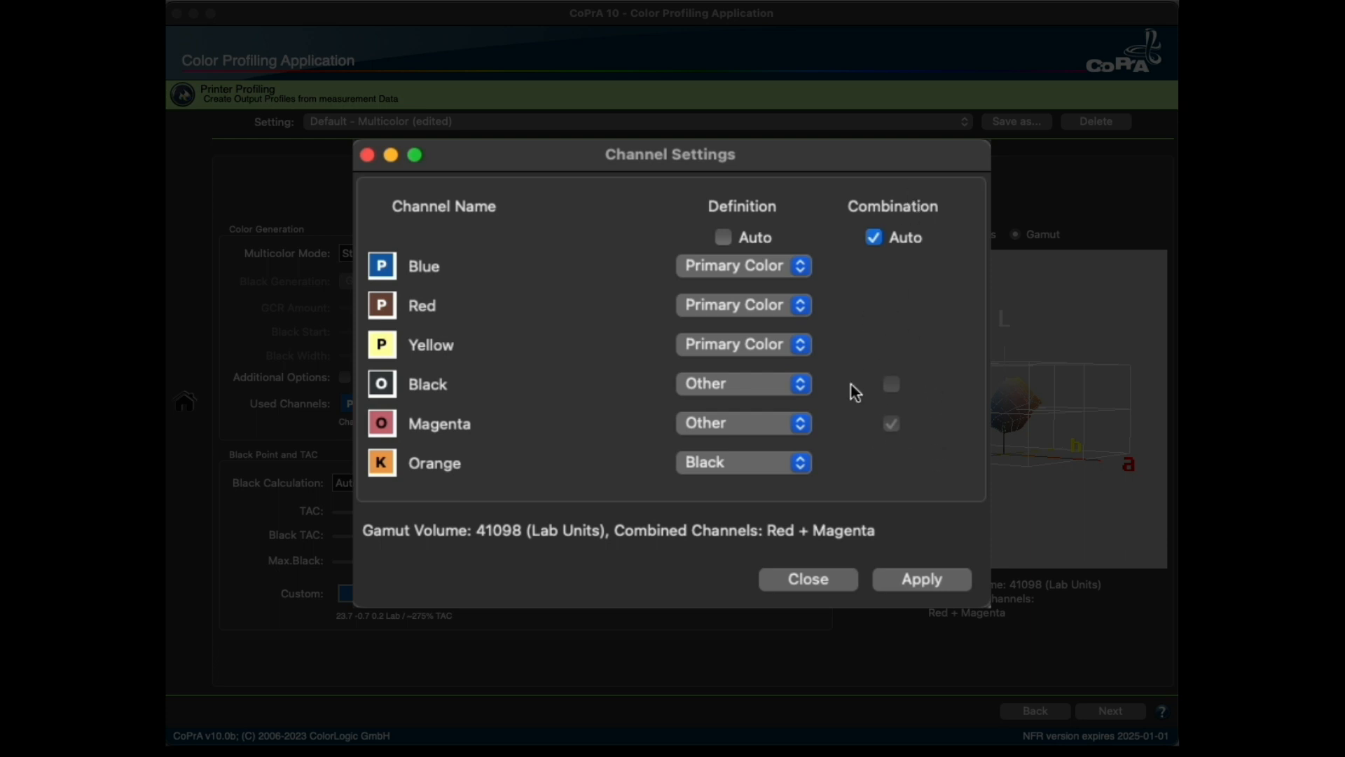
# Enable Definition Auto and apply it, giving gamut volume 45200 Lab units
pyautogui.click(723, 238)
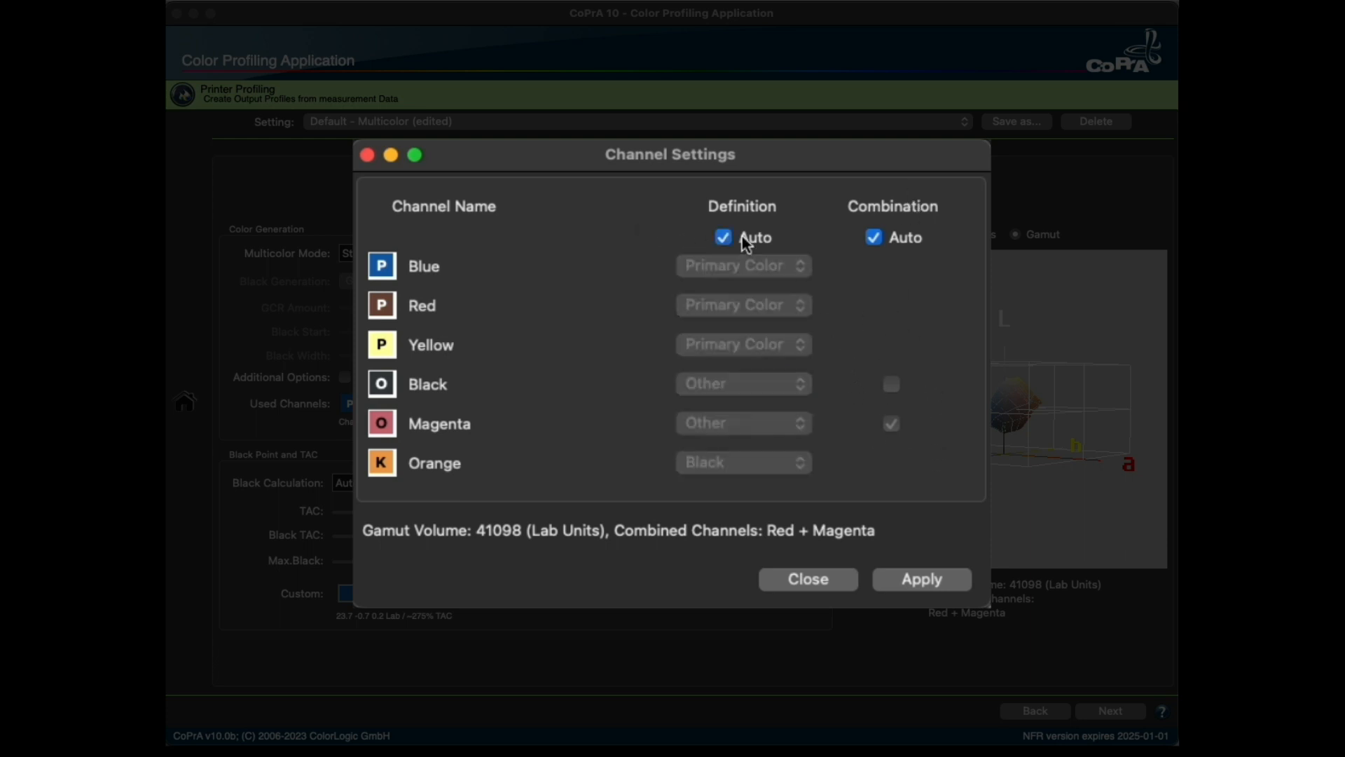
pyautogui.click(921, 578)
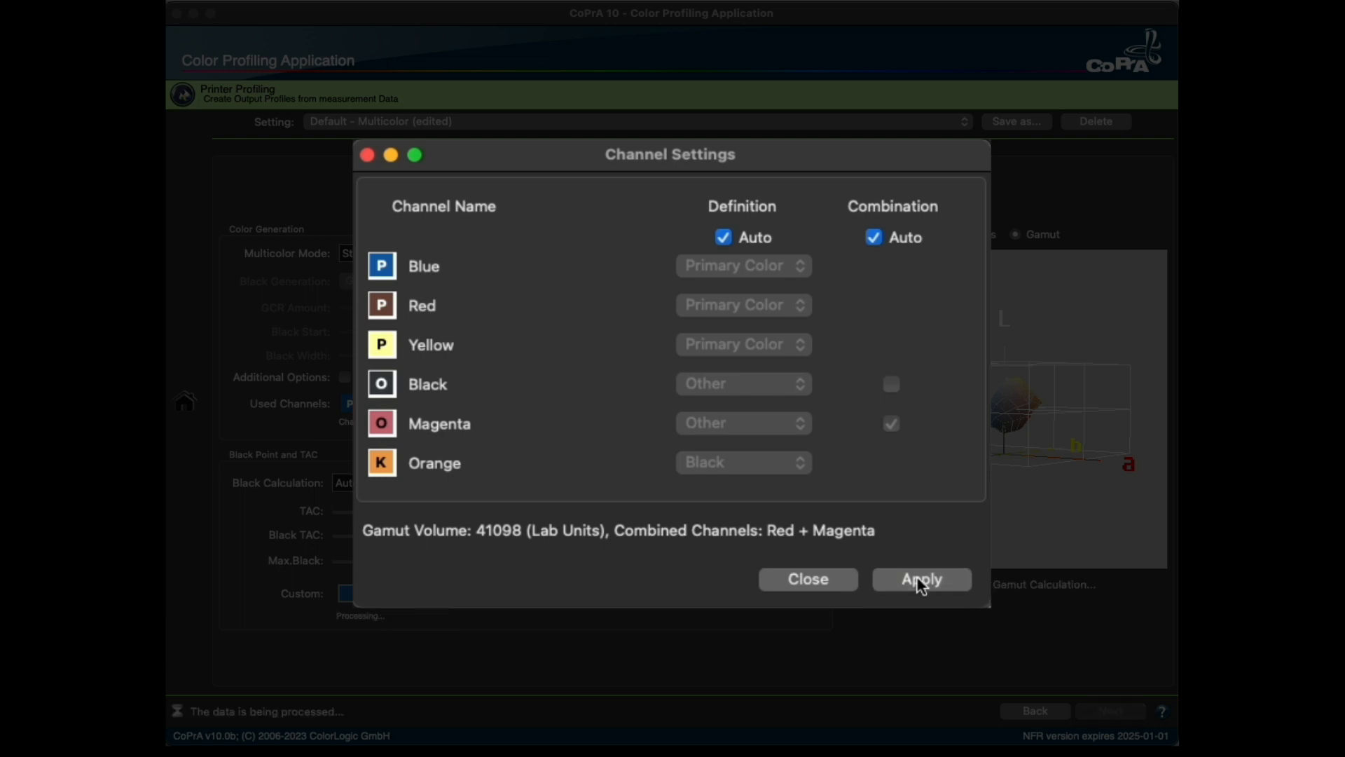
pyautogui.click(921, 579)
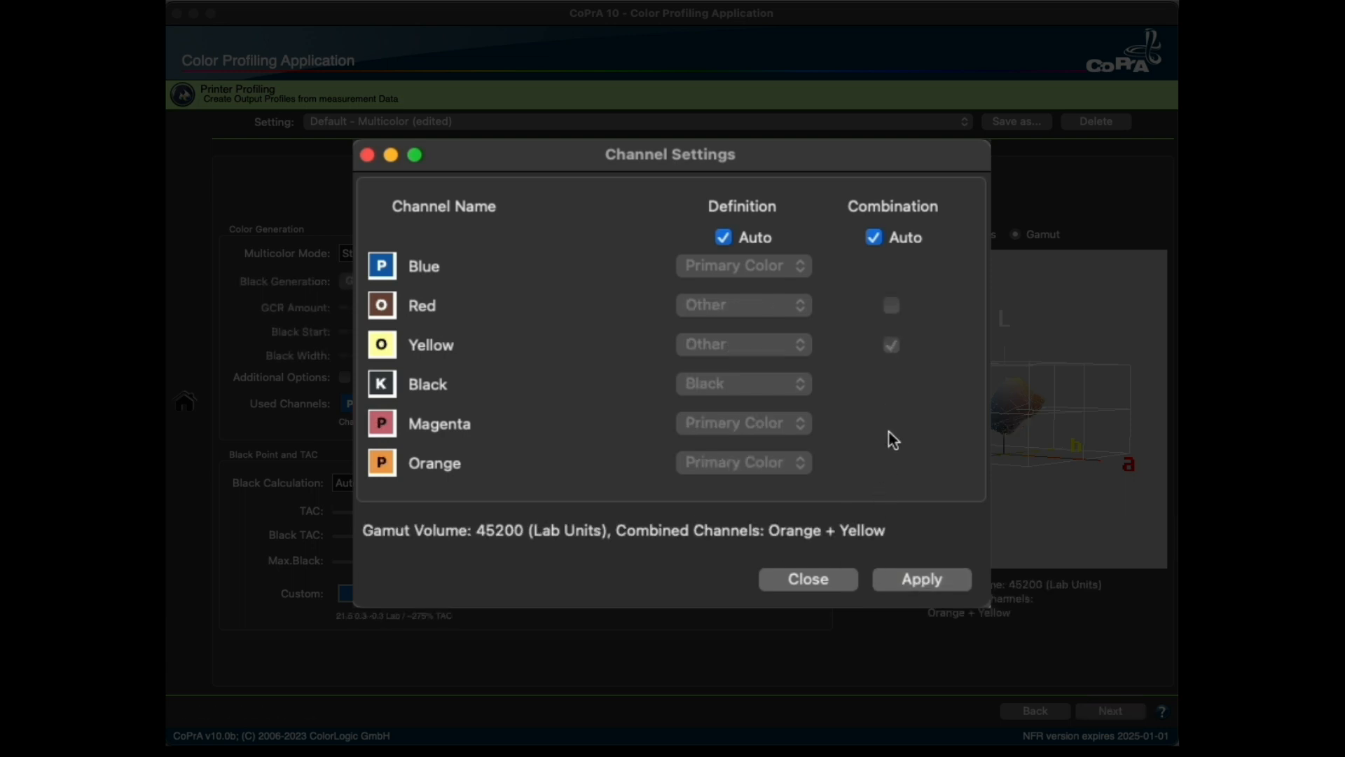
pyautogui.moveTo(704, 573)
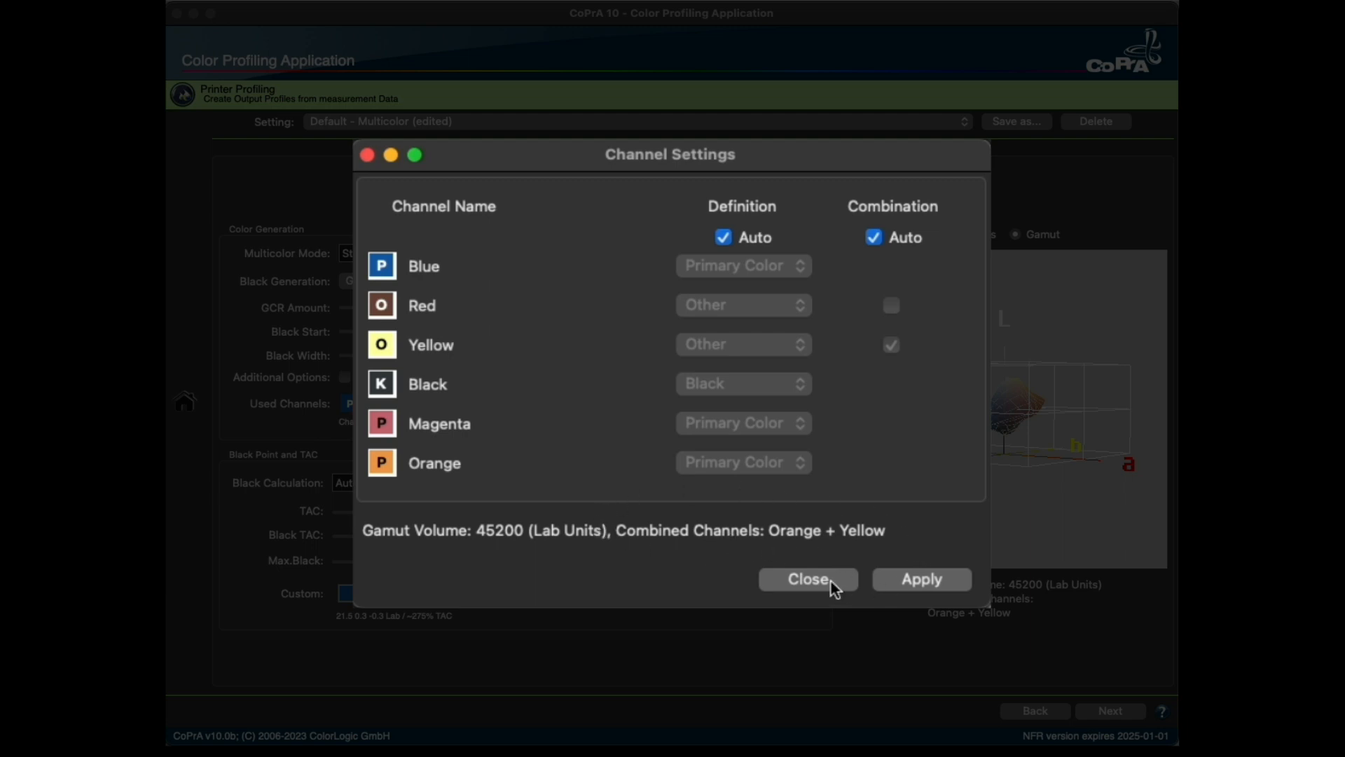
# Close Channel Settings before viewing the CMYKOGV G7 TVI curves
pyautogui.click(806, 578)
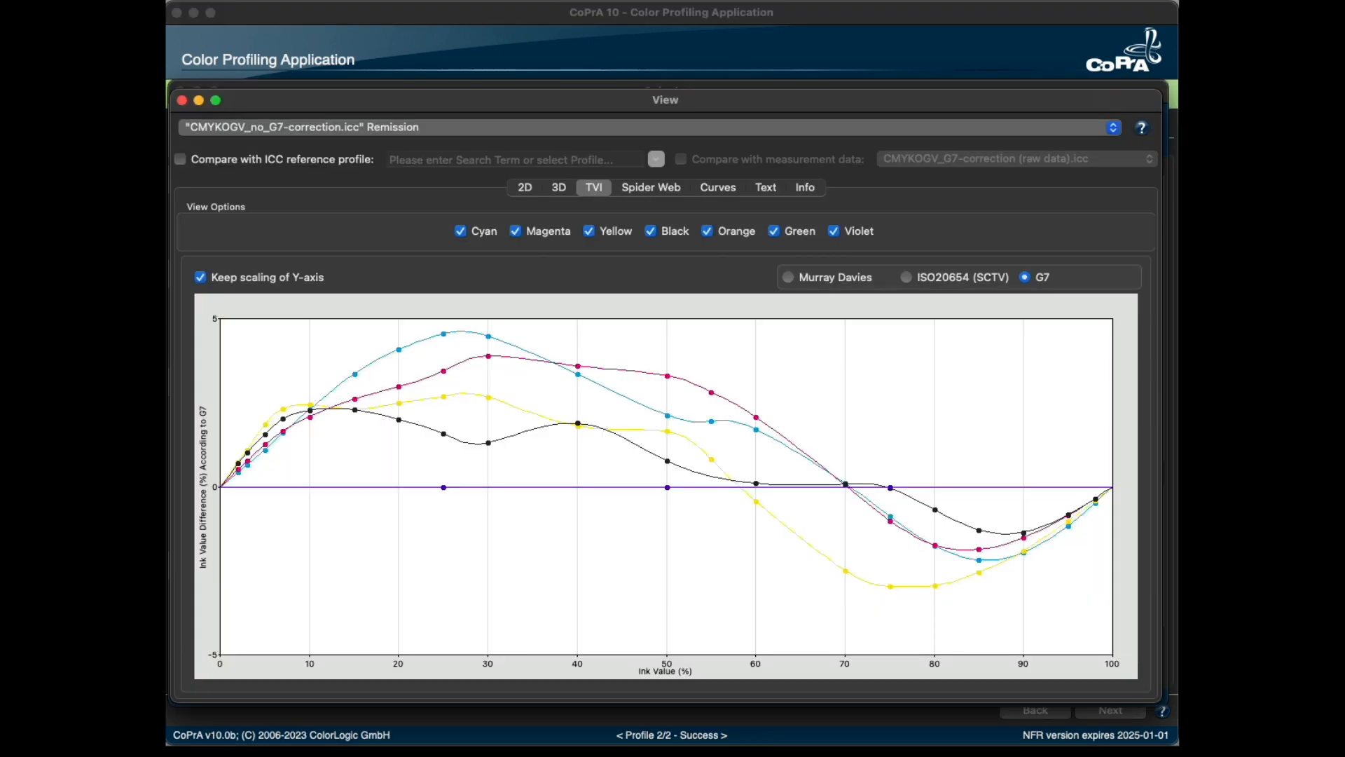
pyautogui.moveTo(527, 537)
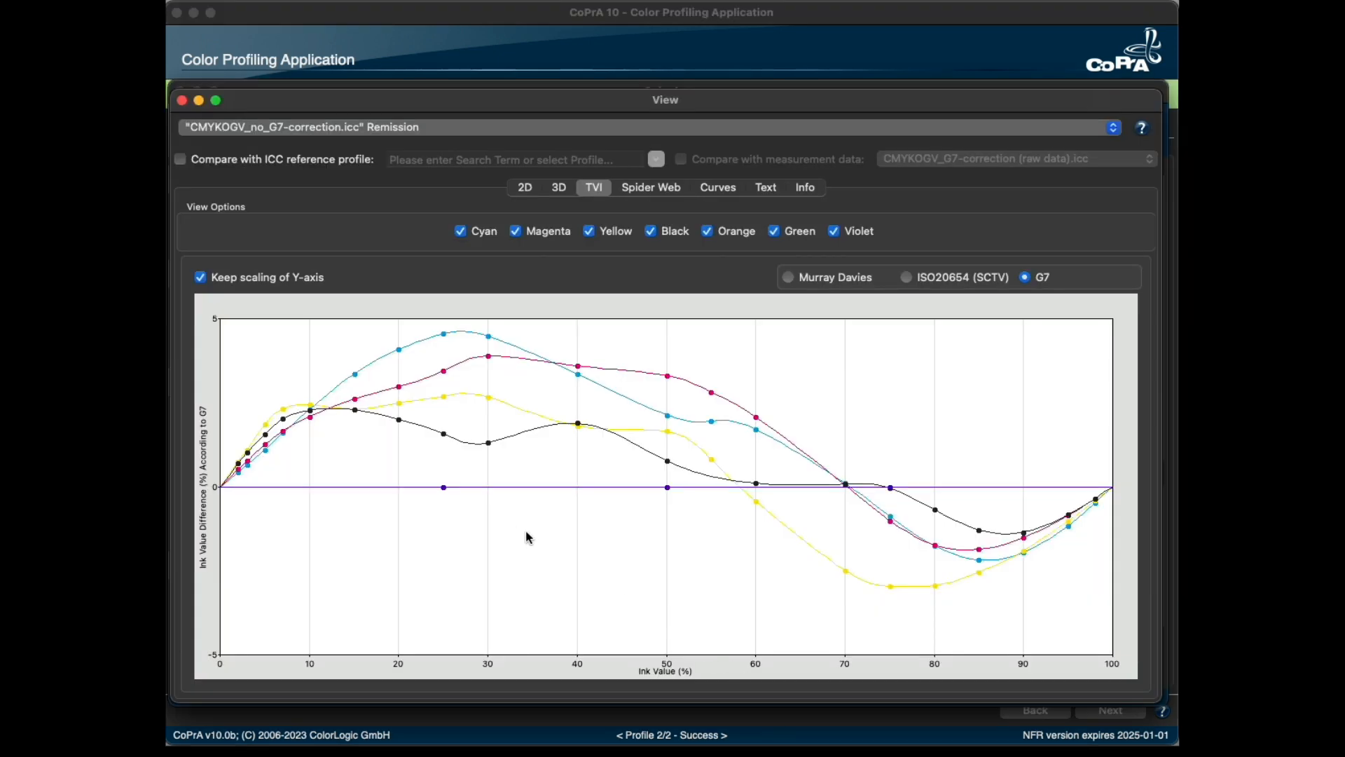
pyautogui.moveTo(553, 540)
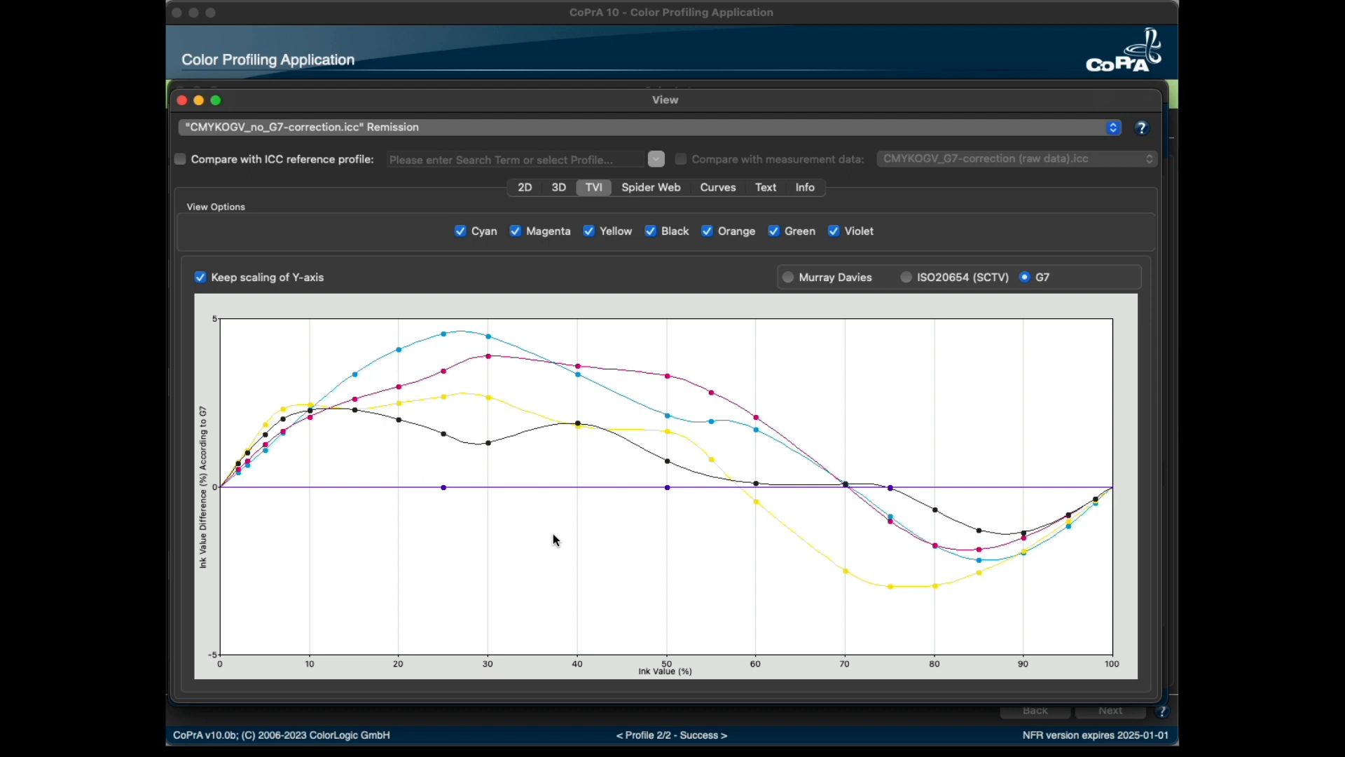
pyautogui.moveTo(562, 522)
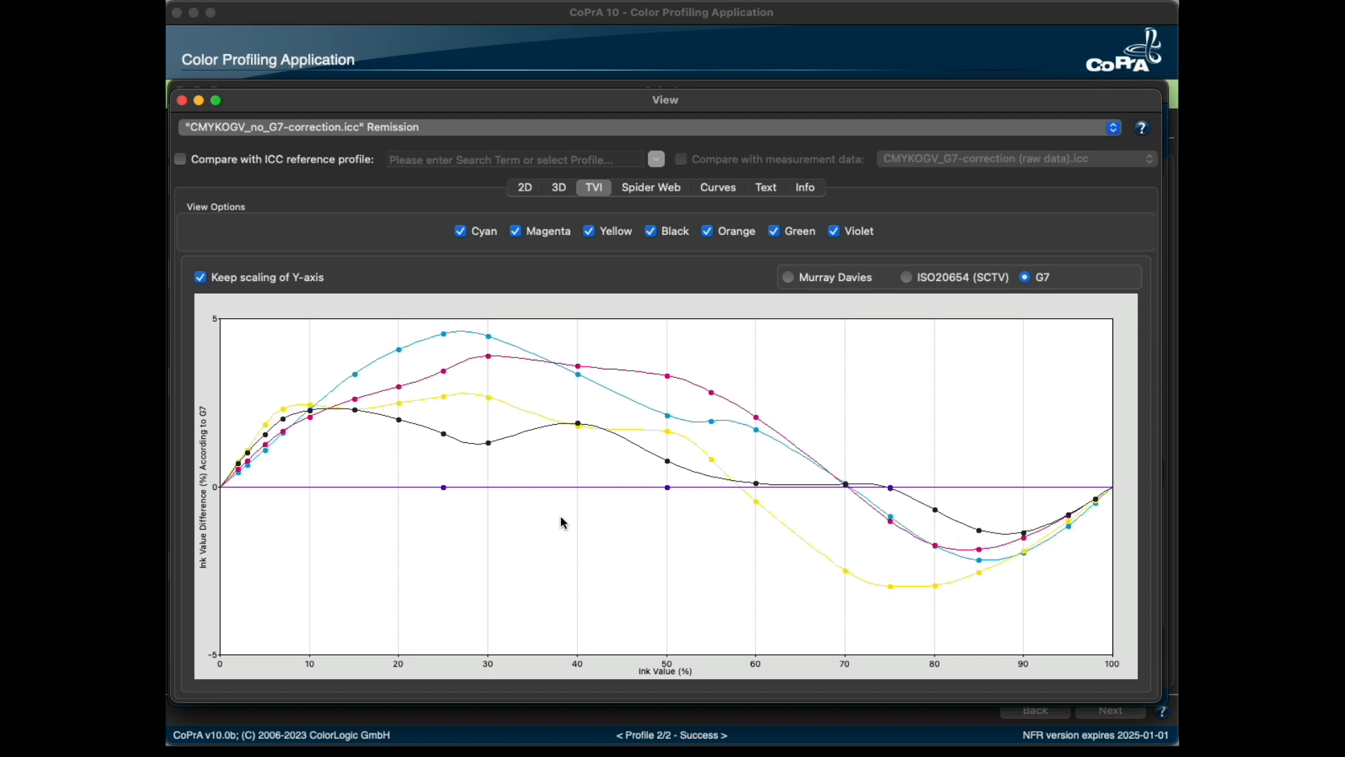
pyautogui.moveTo(559, 361)
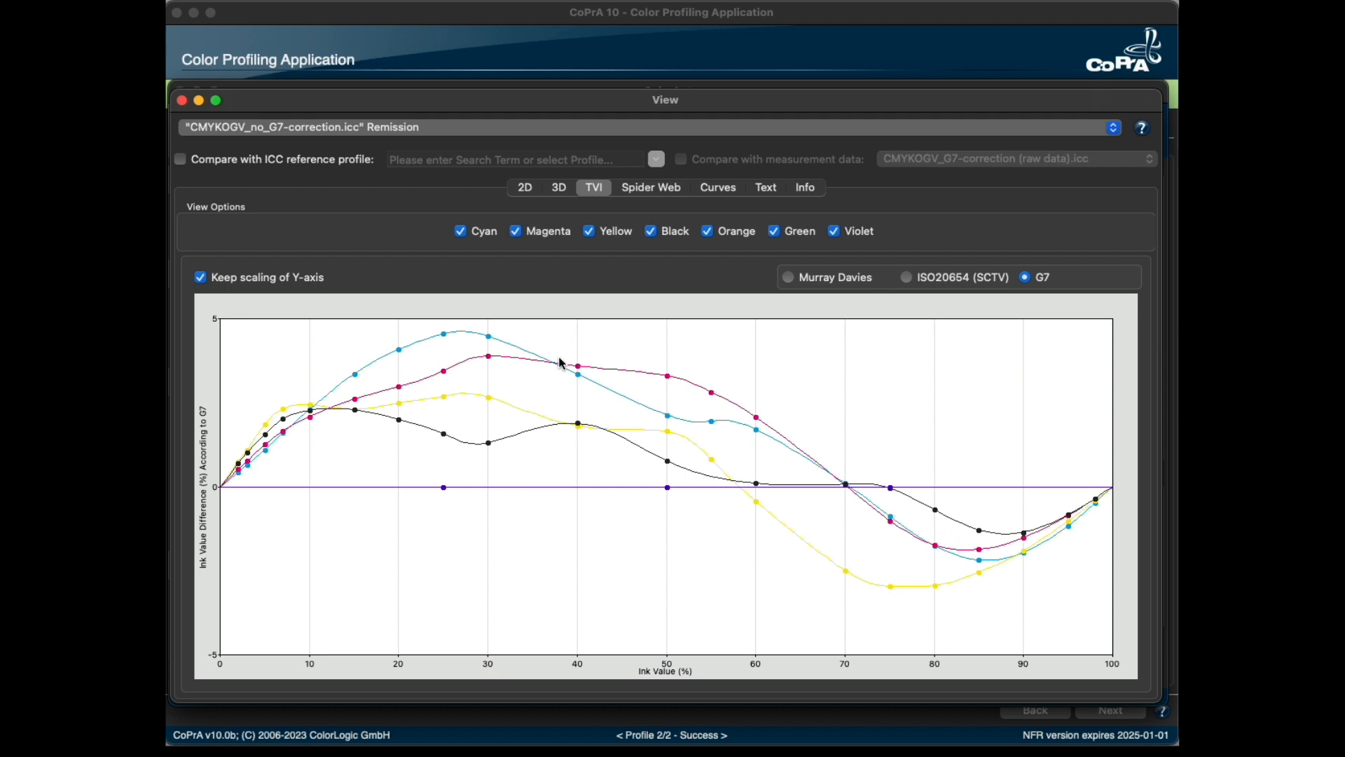
pyautogui.moveTo(518, 415)
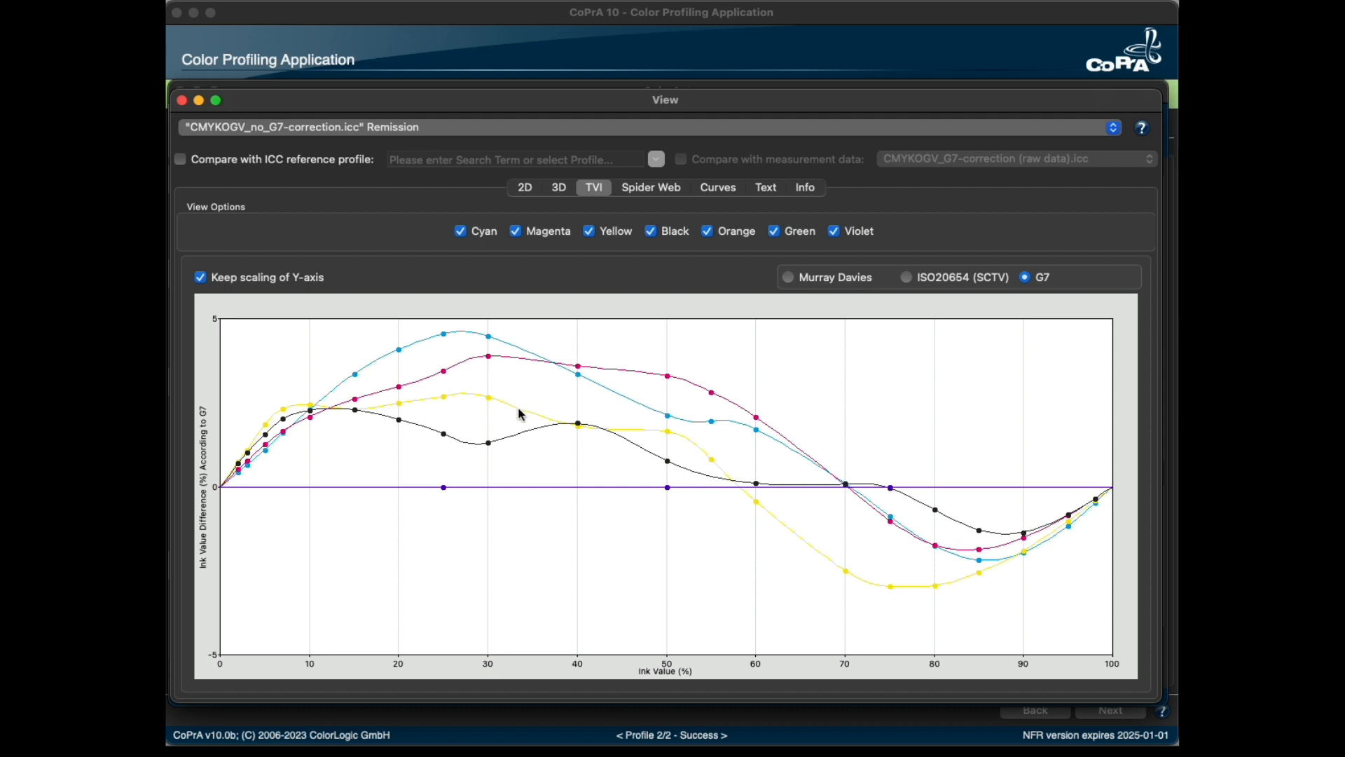
pyautogui.moveTo(515, 412)
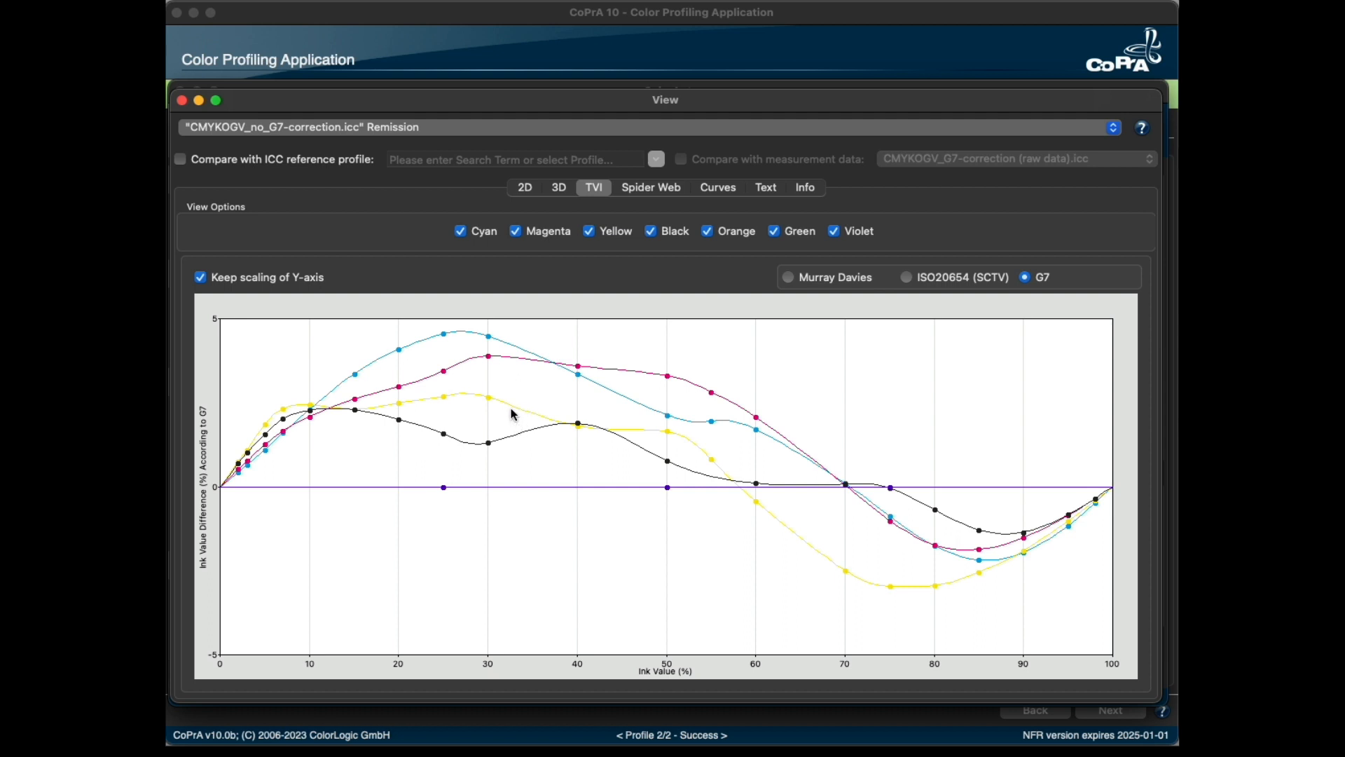
pyautogui.moveTo(564, 409)
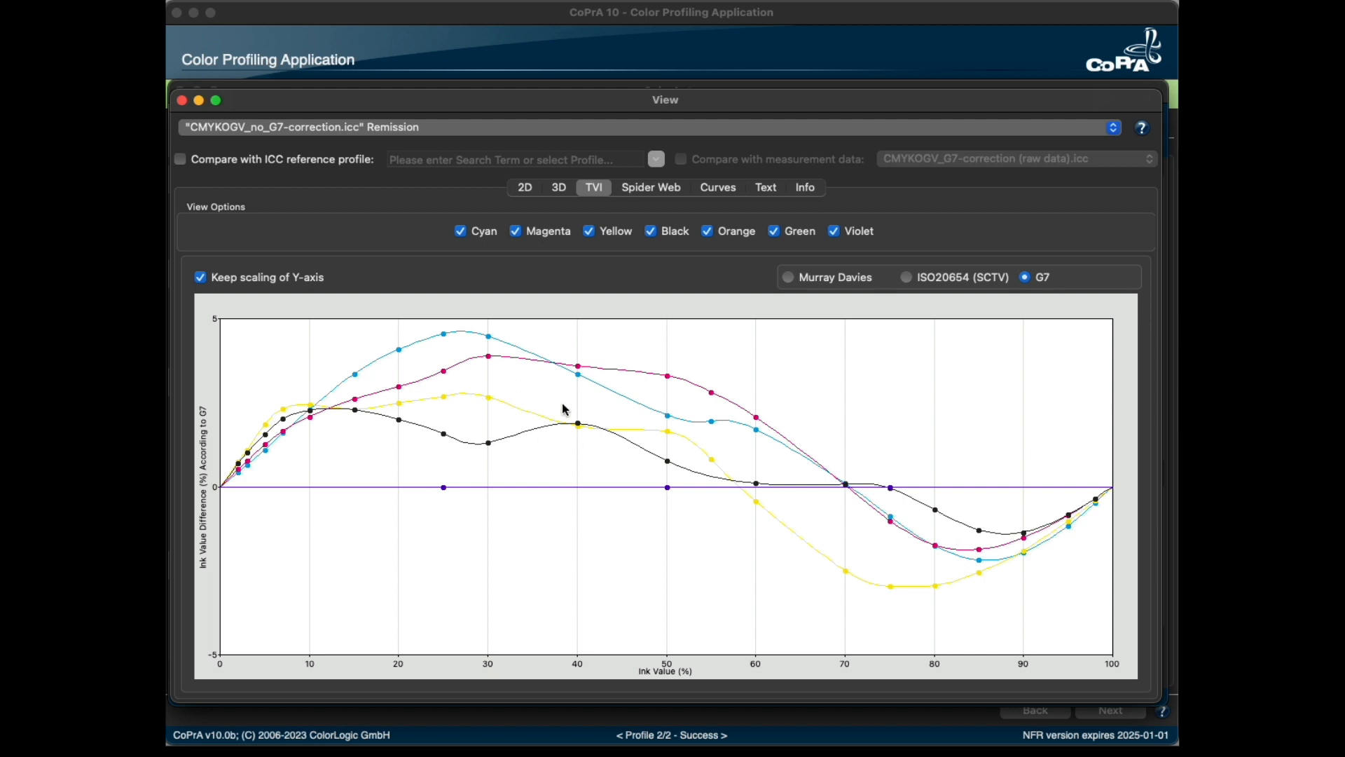
# Start a DeviceLink profile, customize it and continue to the patch comparison of the edits
pyautogui.click(1111, 126)
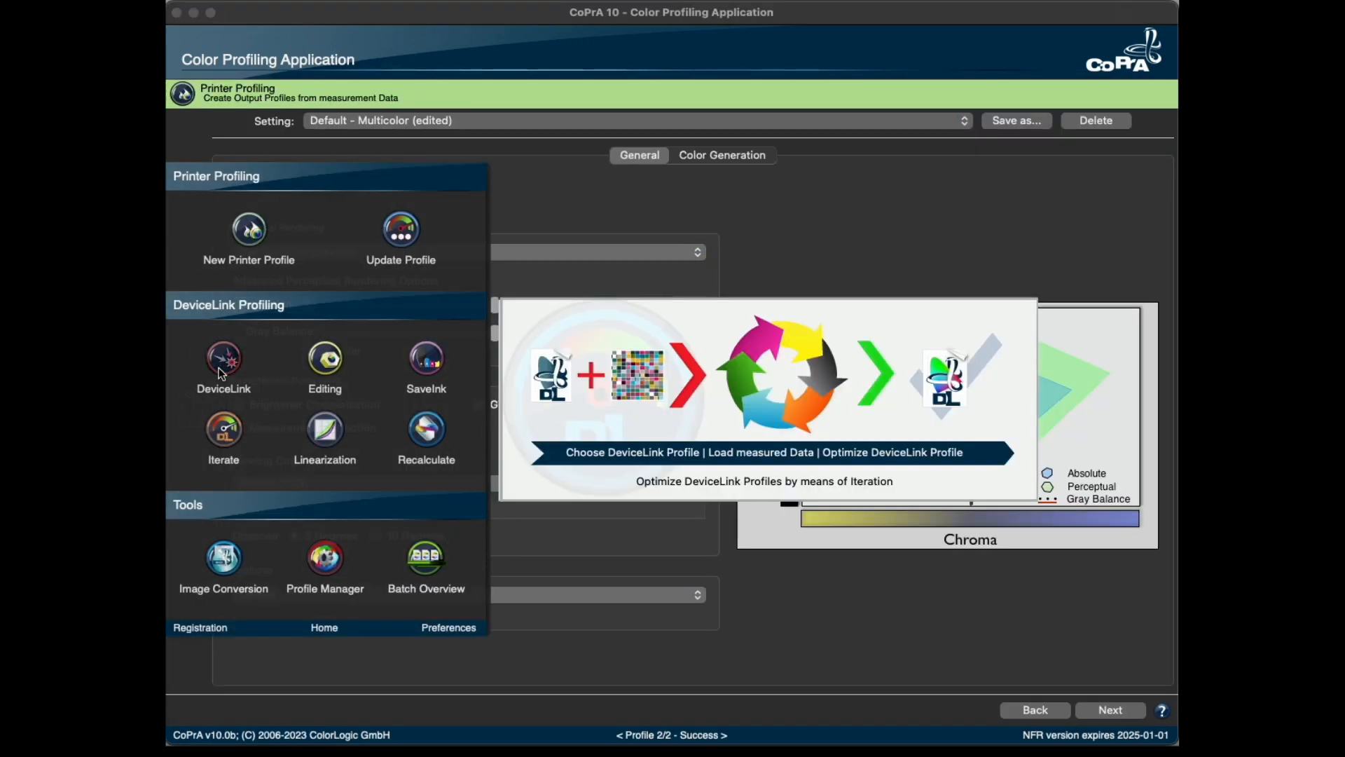
pyautogui.click(223, 360)
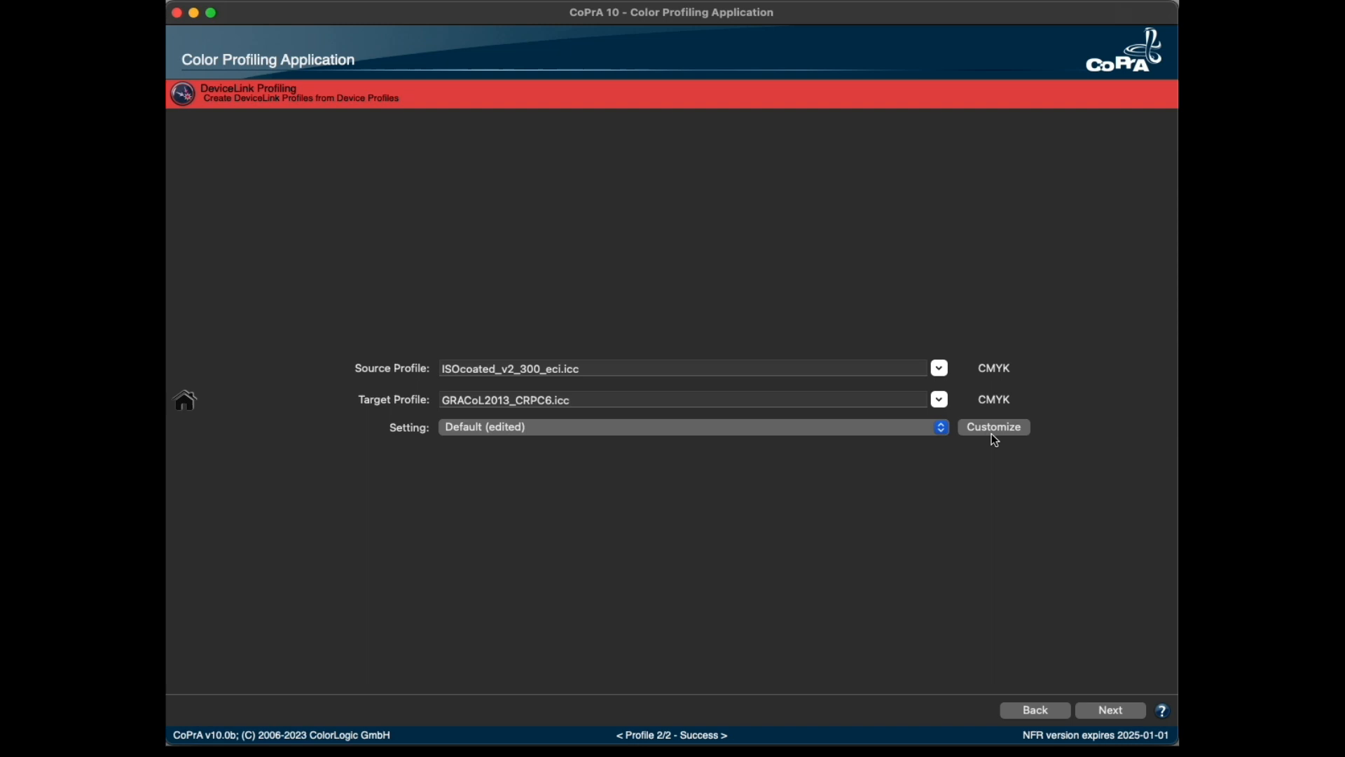
pyautogui.click(992, 426)
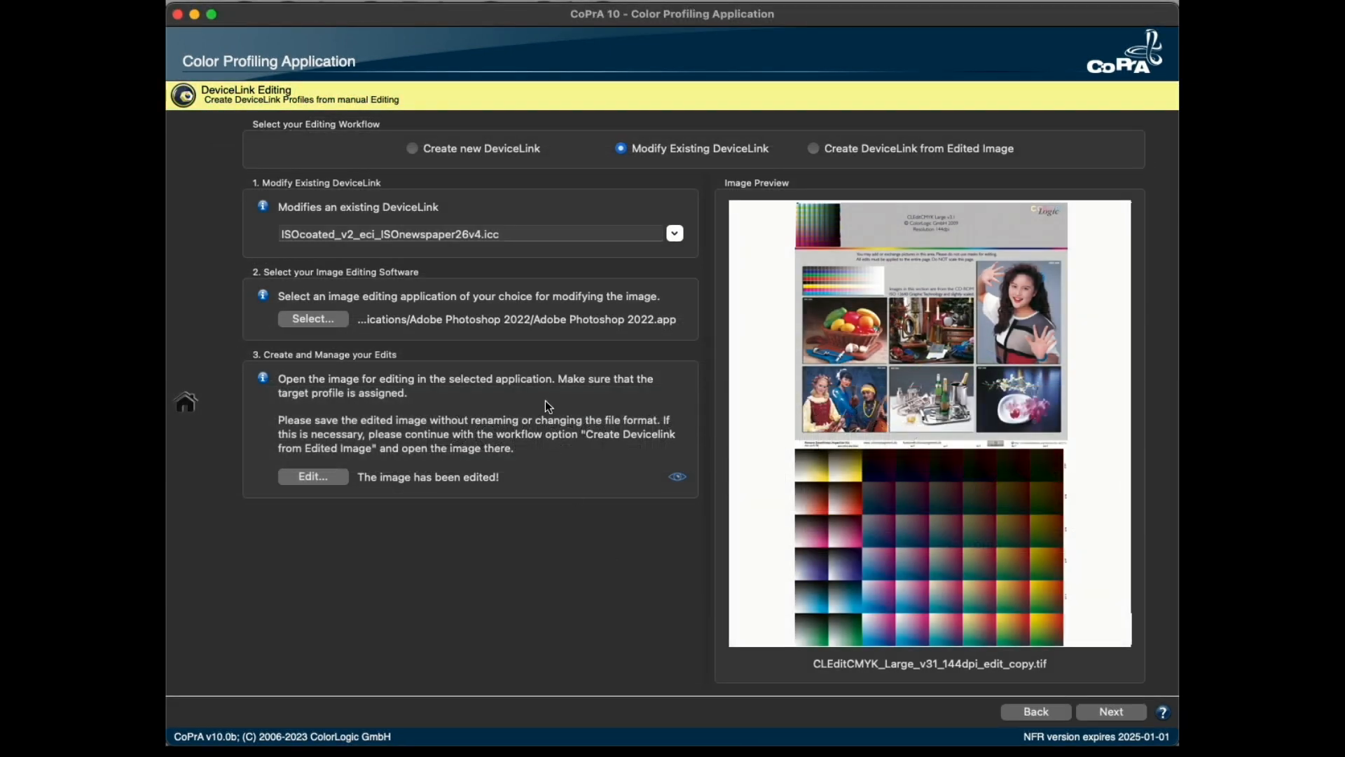
pyautogui.moveTo(704, 269)
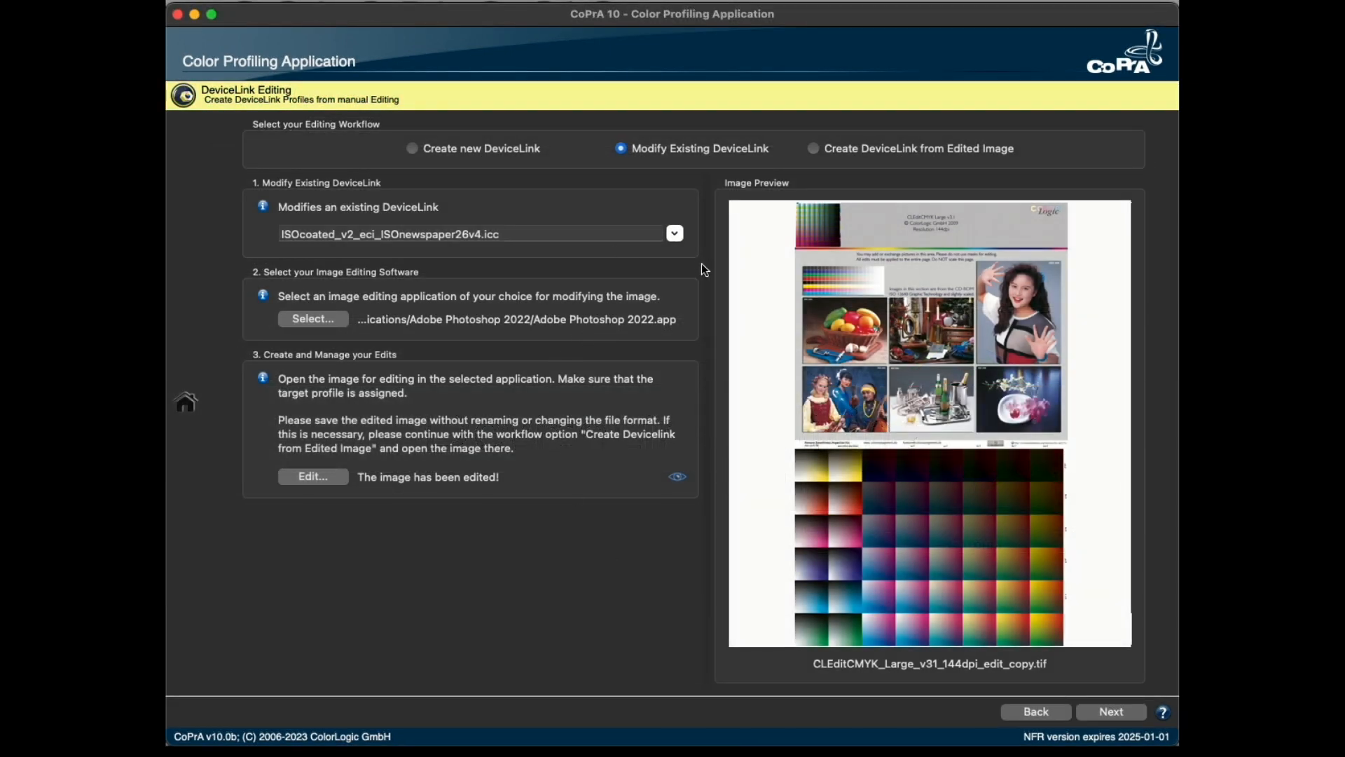
pyautogui.click(1110, 712)
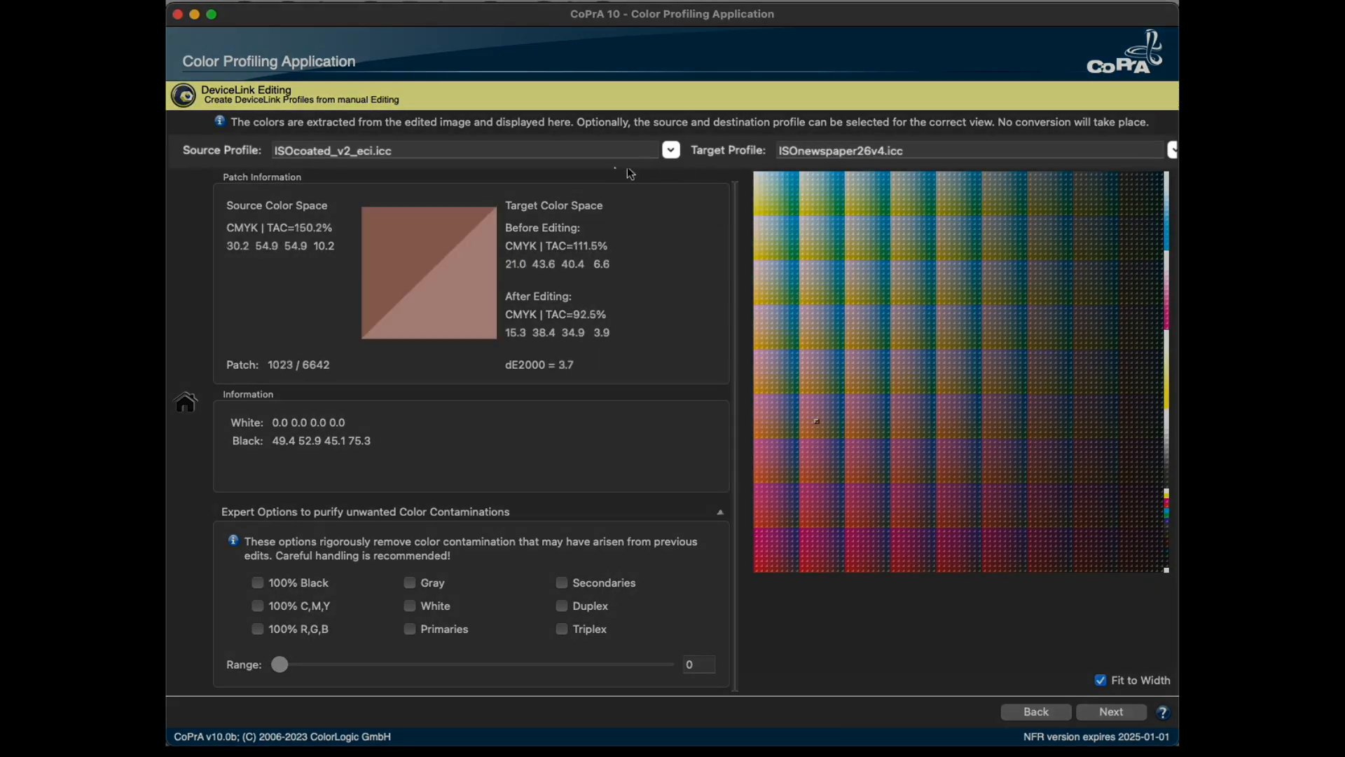
pyautogui.moveTo(788, 165)
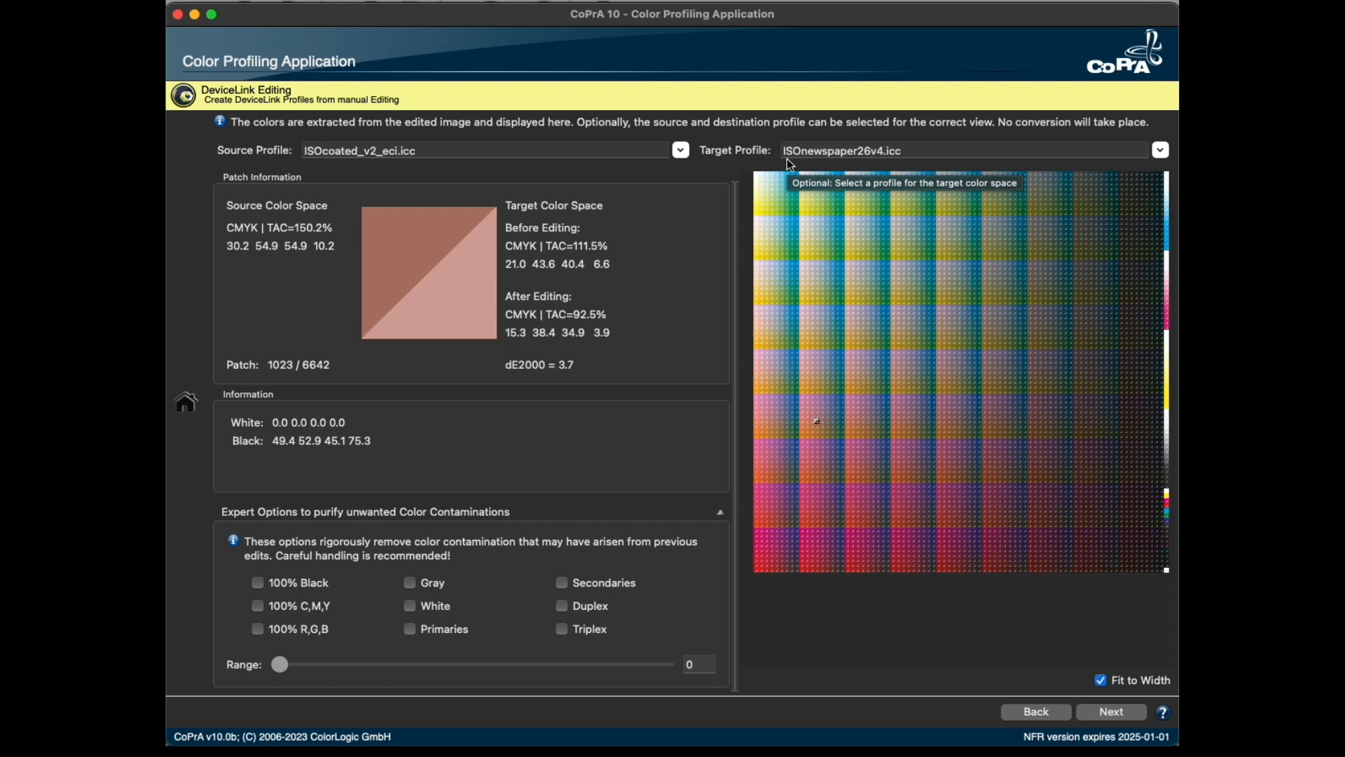
pyautogui.moveTo(624, 232)
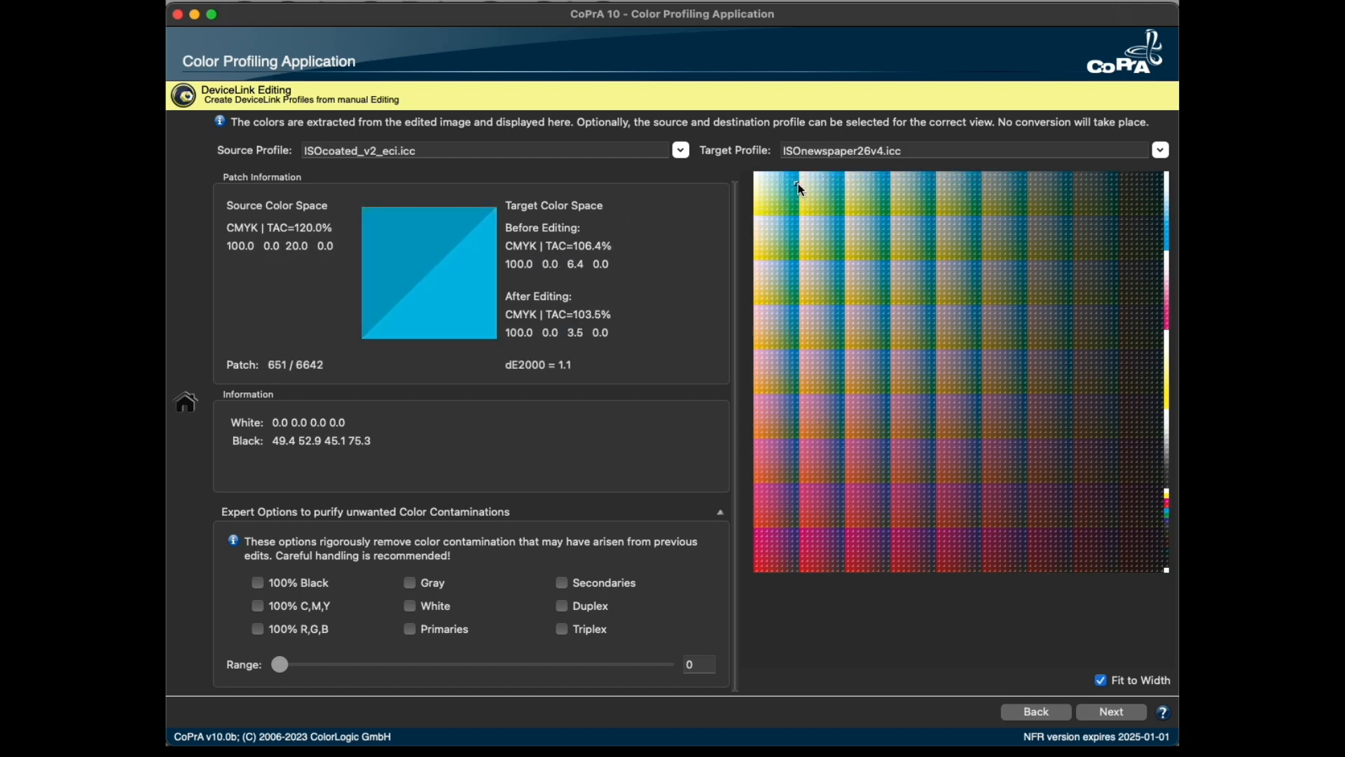
pyautogui.moveTo(611, 234)
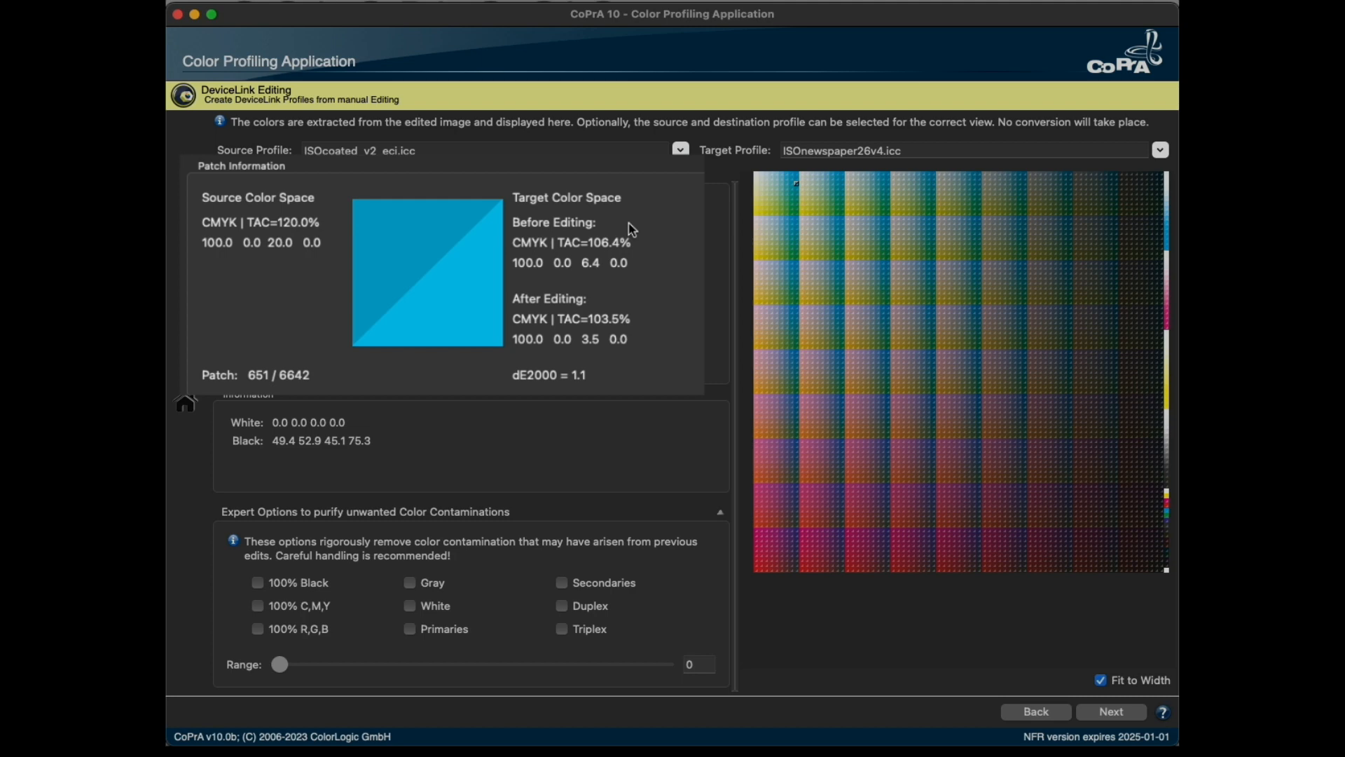
pyautogui.moveTo(440, 219)
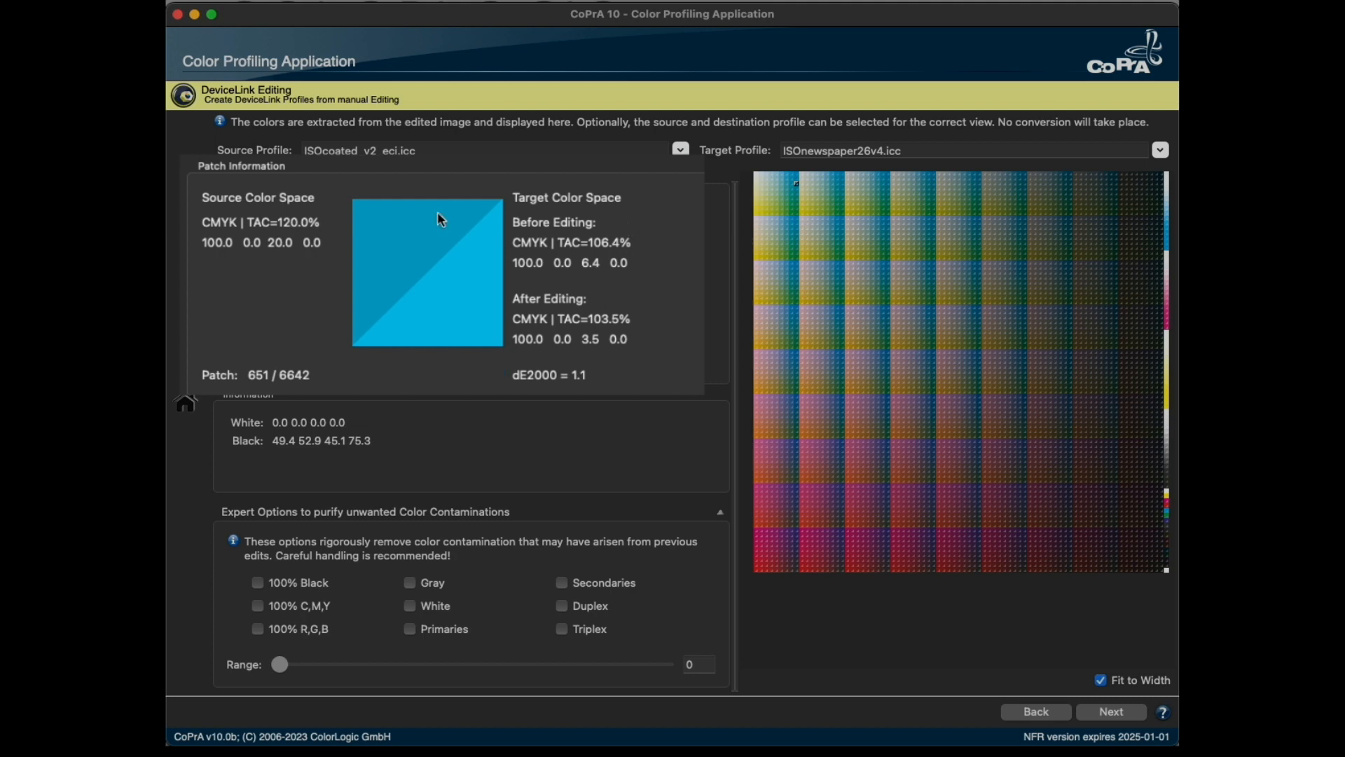
pyautogui.moveTo(185, 163)
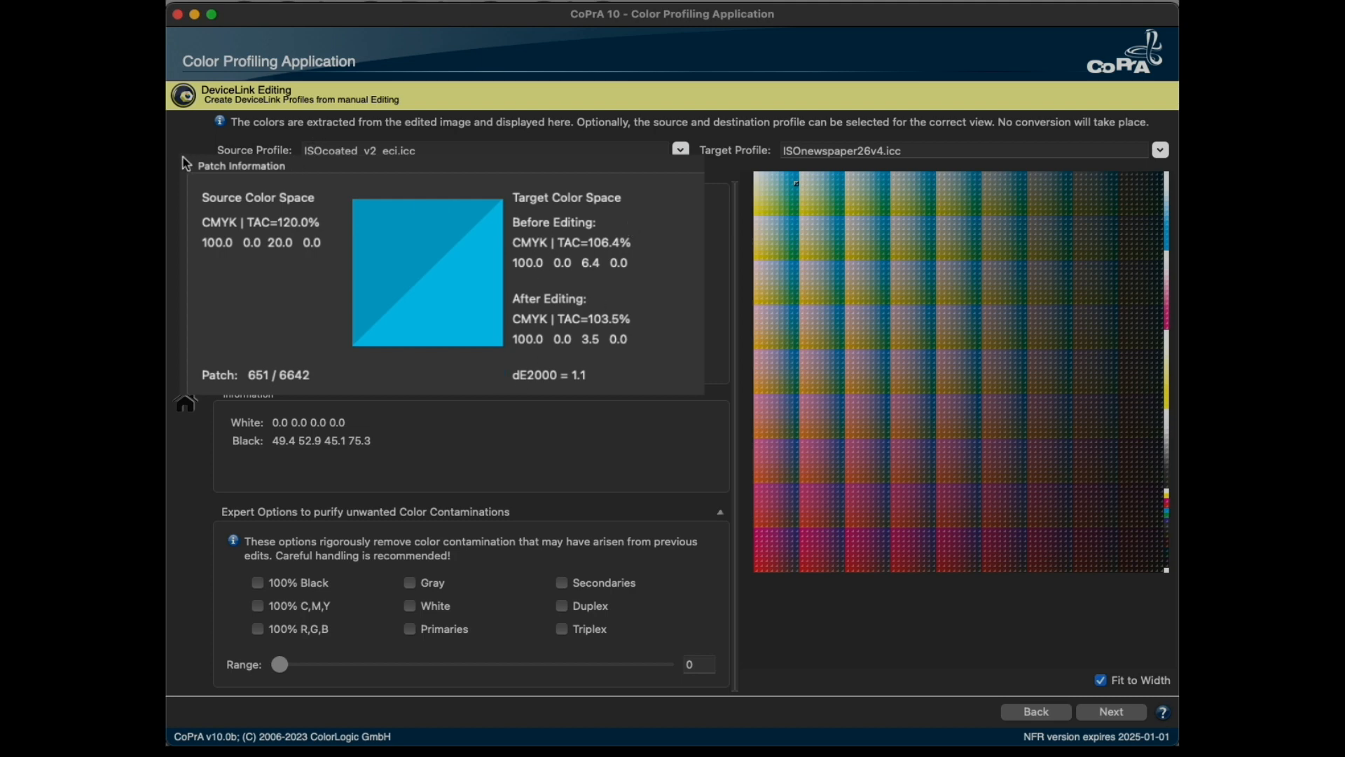
pyautogui.moveTo(326, 239)
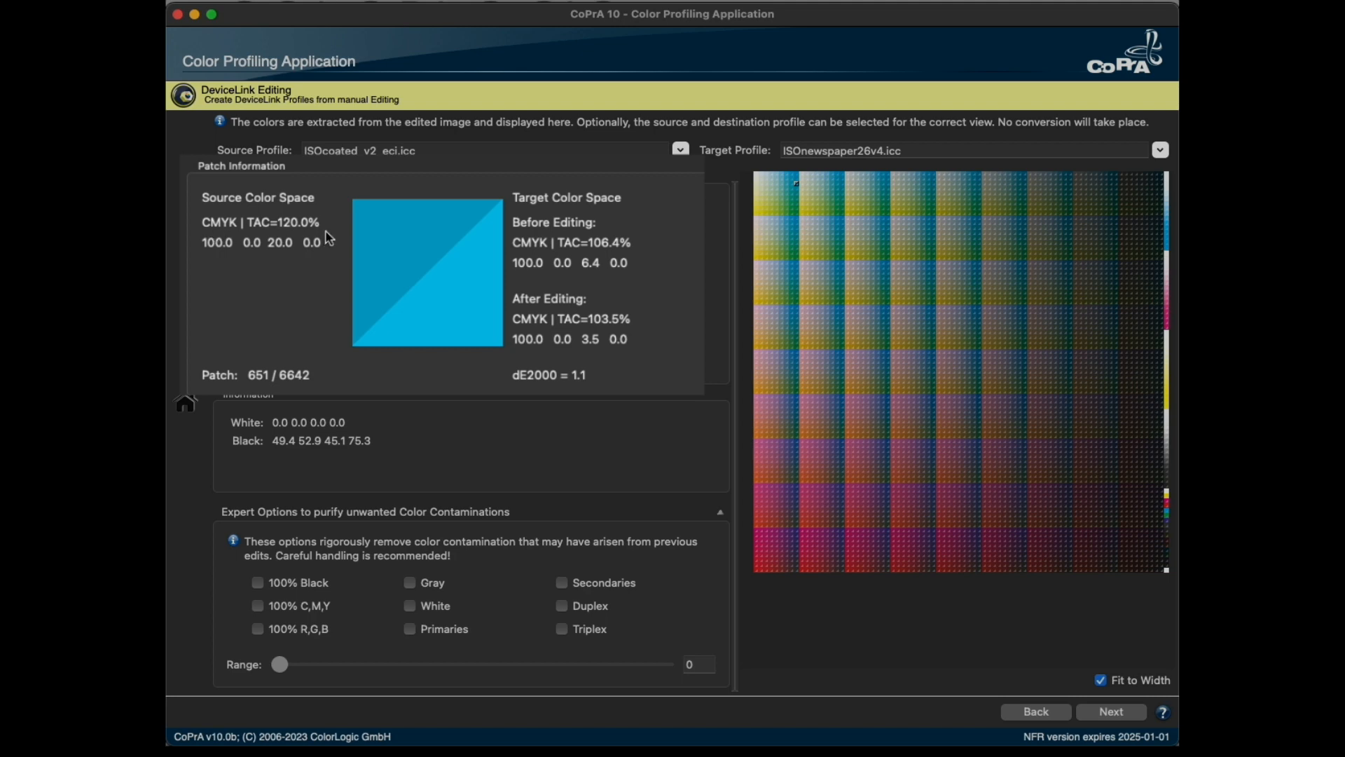
pyautogui.moveTo(274, 227)
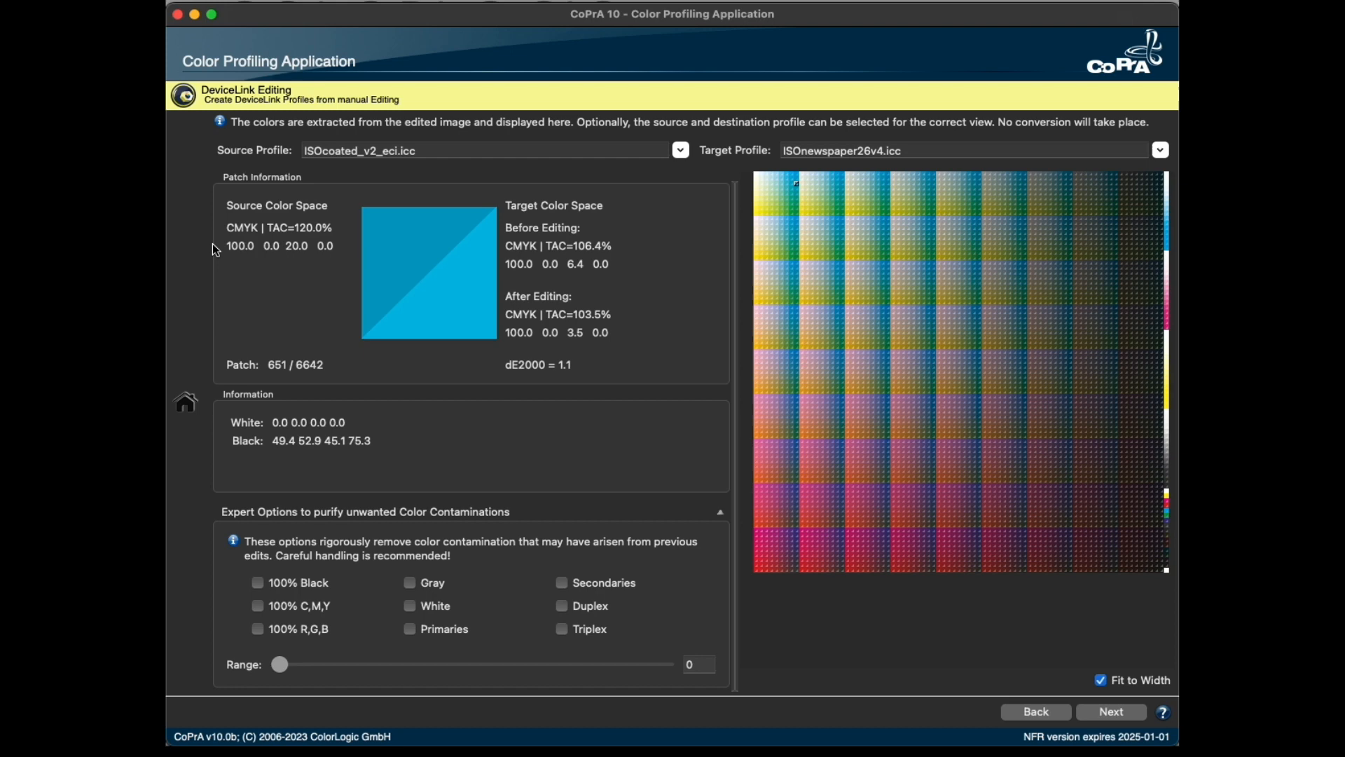
pyautogui.moveTo(242, 241)
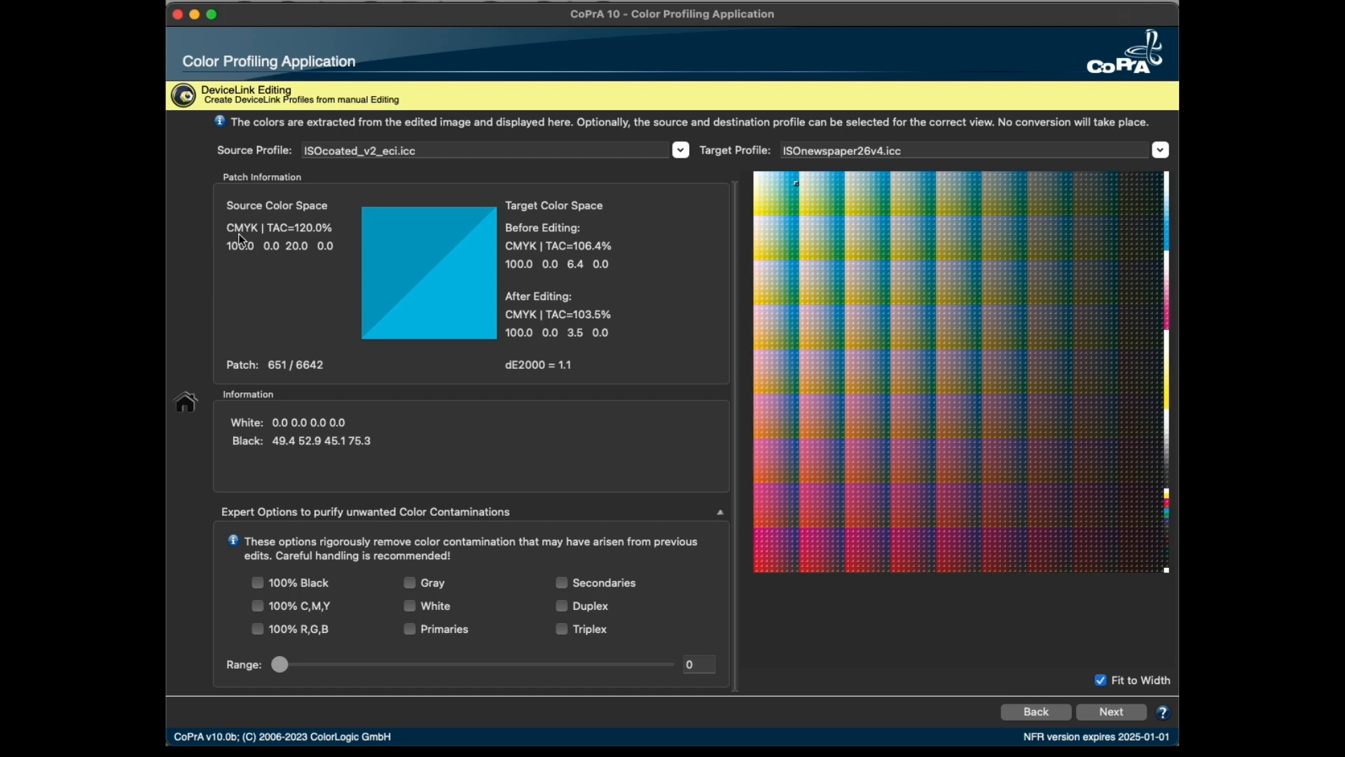
pyautogui.moveTo(243, 266)
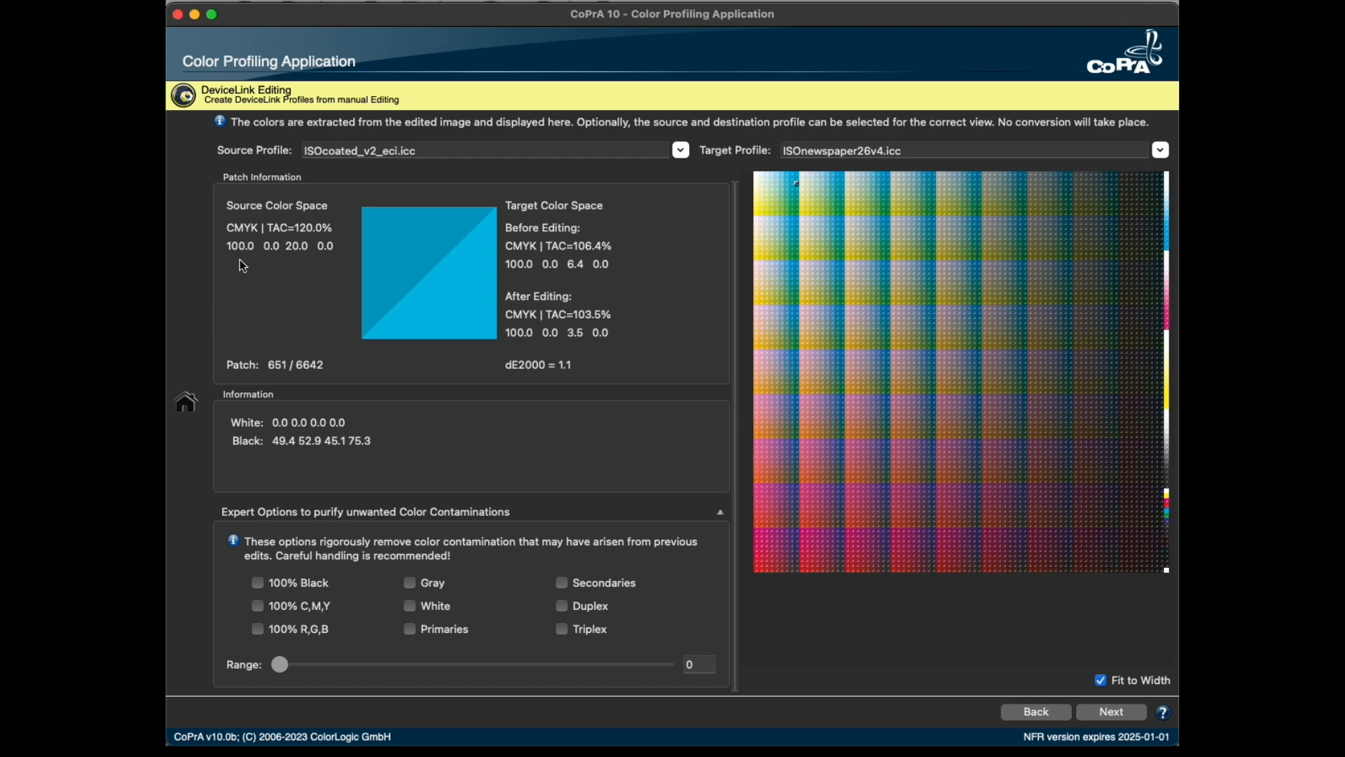
pyautogui.moveTo(549, 226)
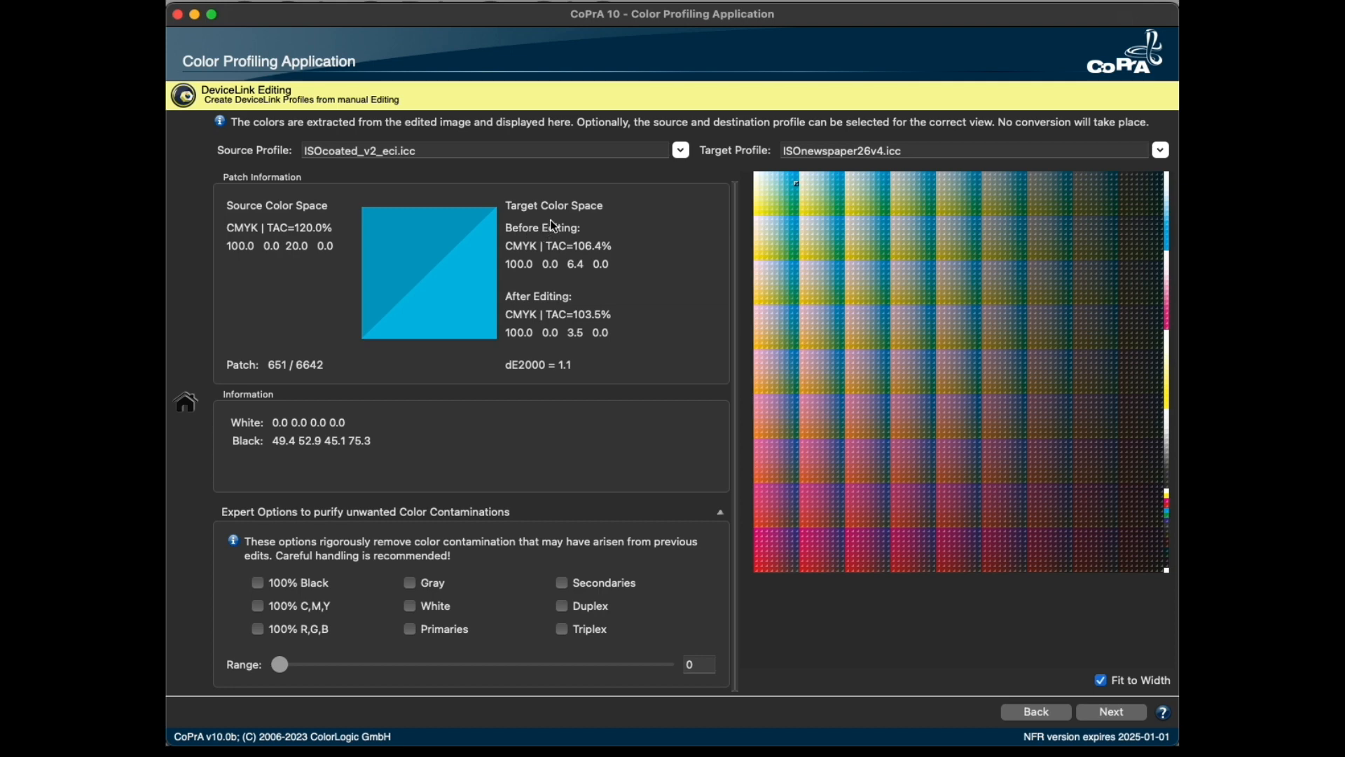
pyautogui.moveTo(541, 210)
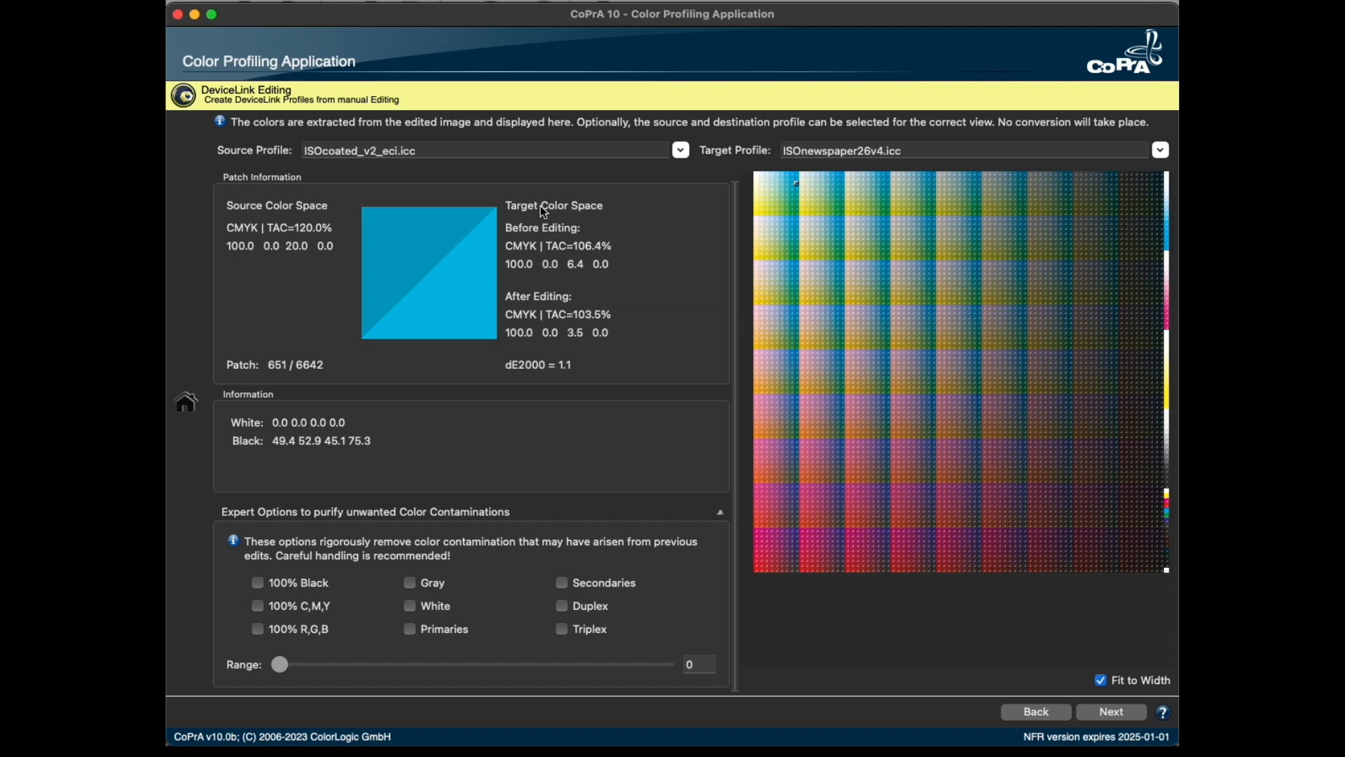
pyautogui.moveTo(651, 244)
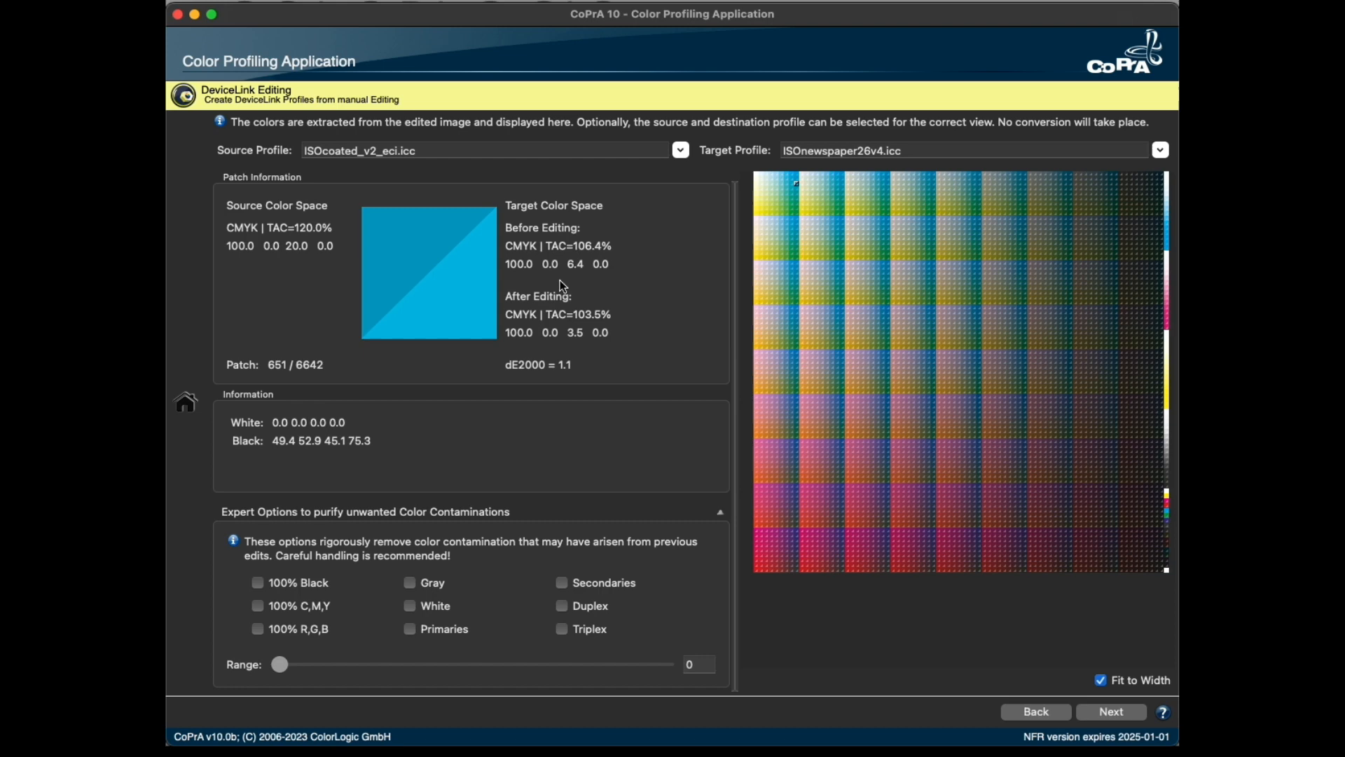
pyautogui.moveTo(638, 288)
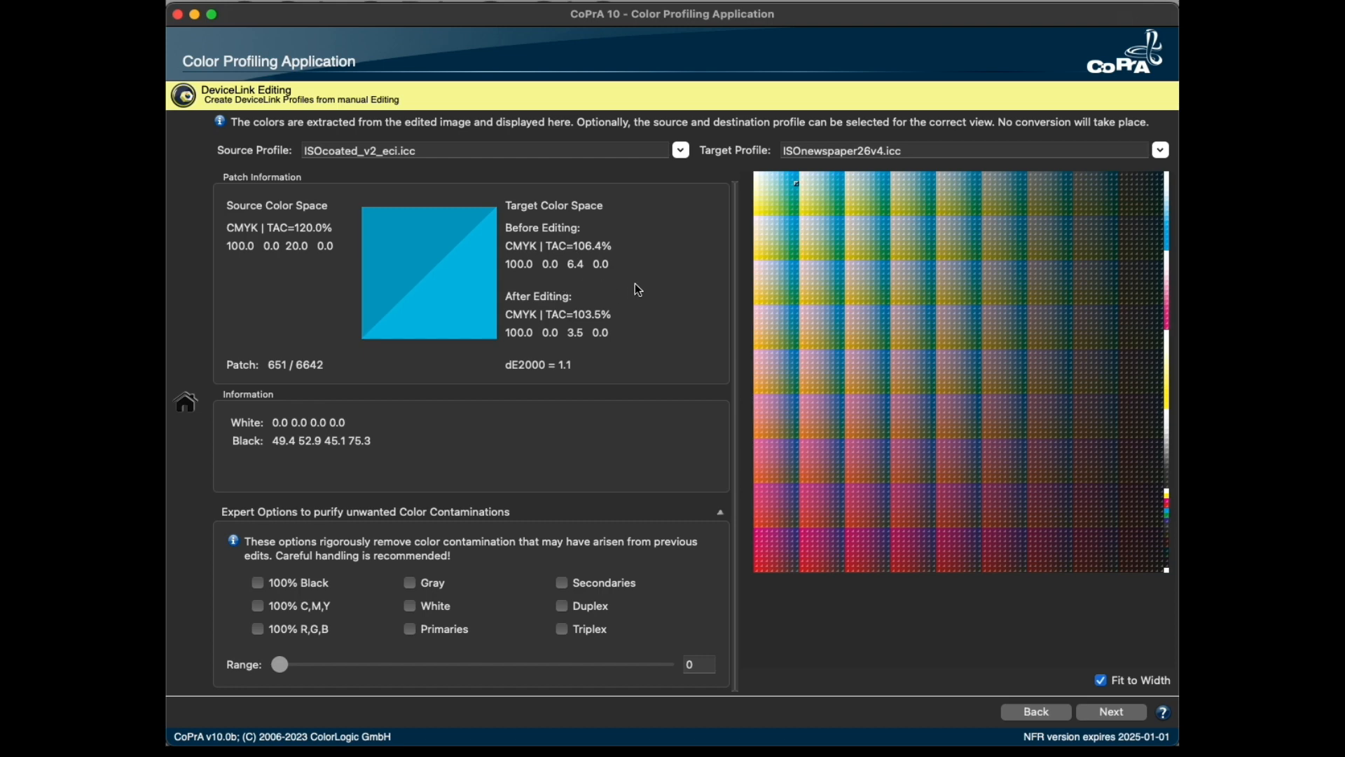
pyautogui.moveTo(643, 306)
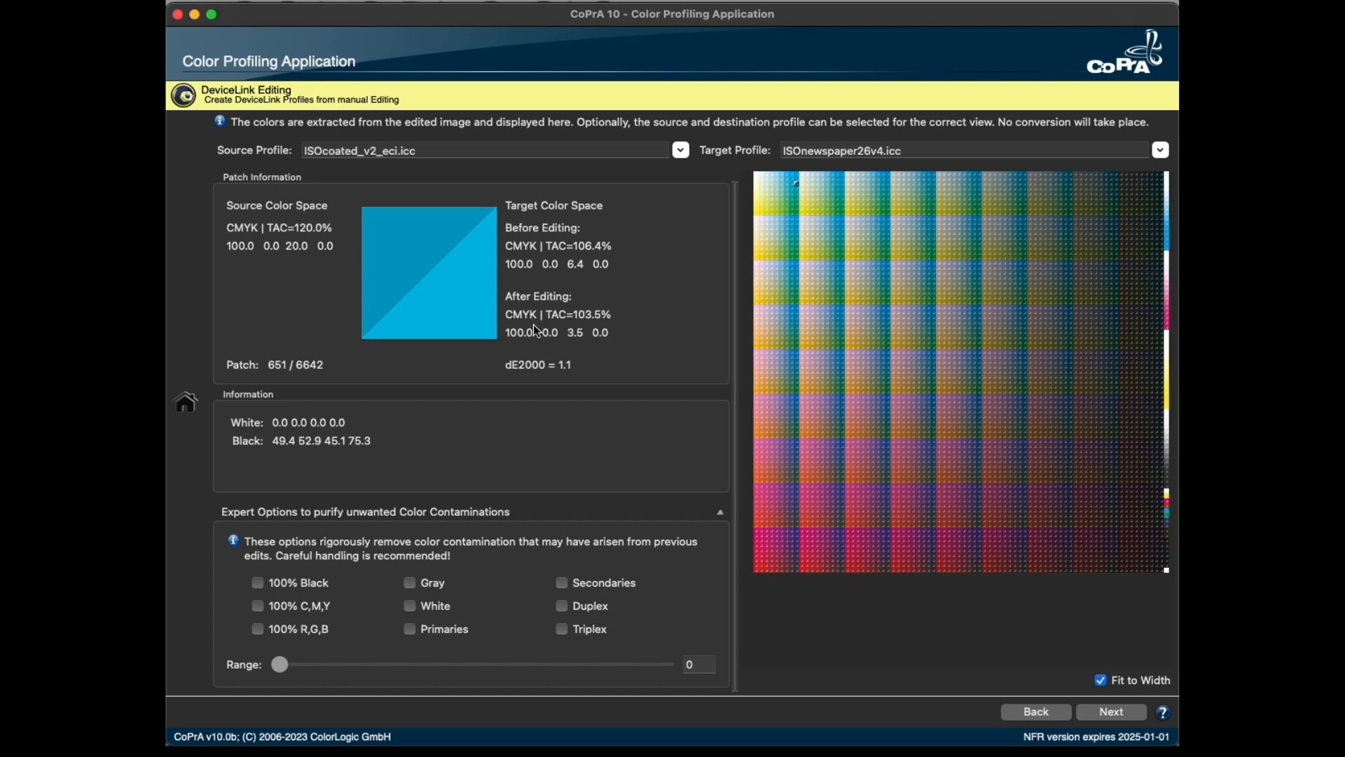
pyautogui.moveTo(573, 341)
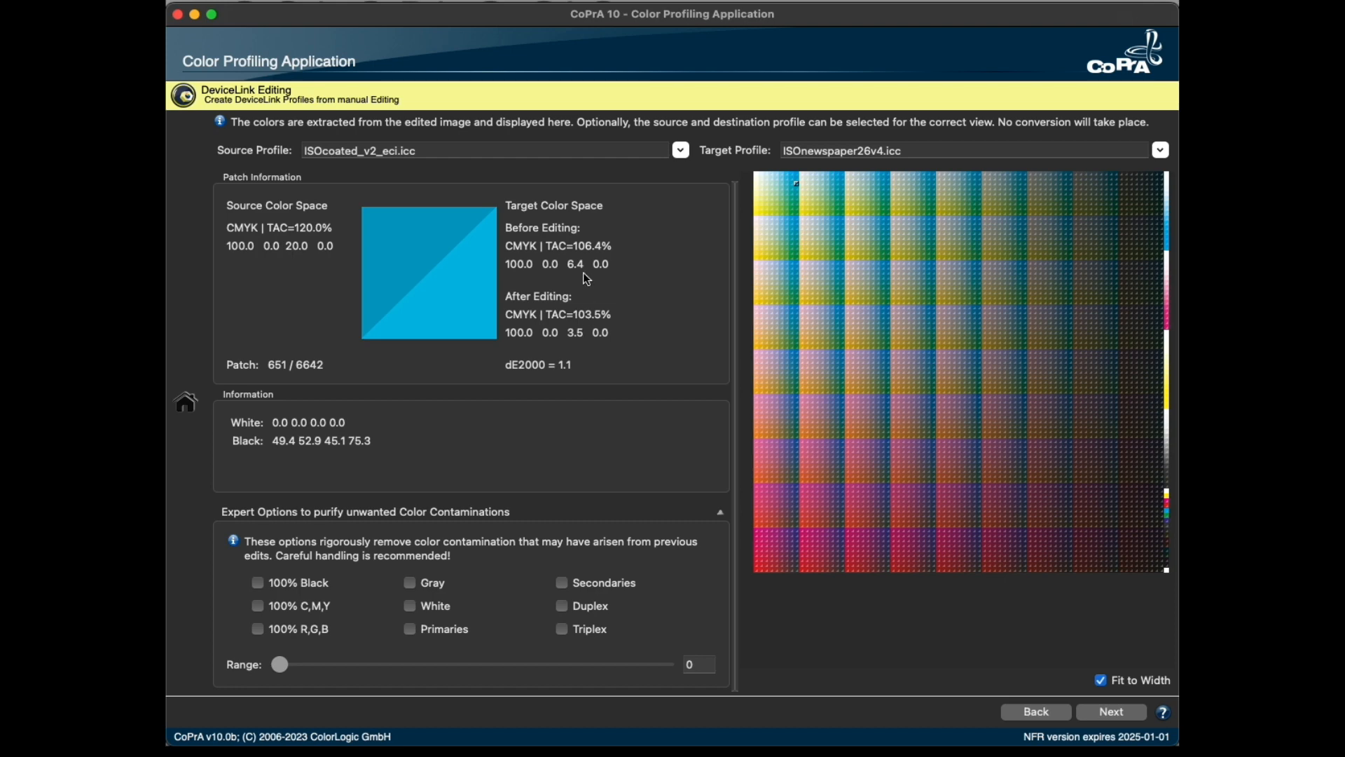
pyautogui.moveTo(583, 337)
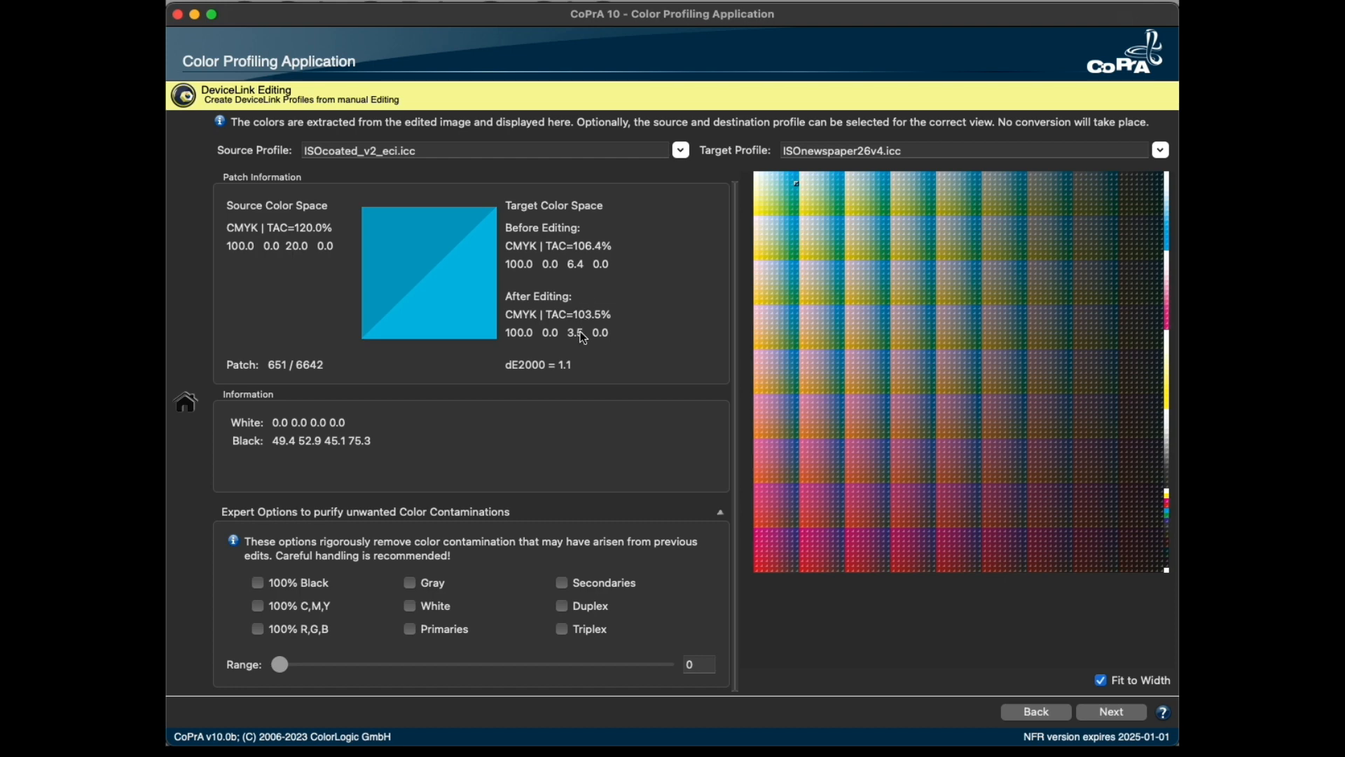
pyautogui.moveTo(581, 340)
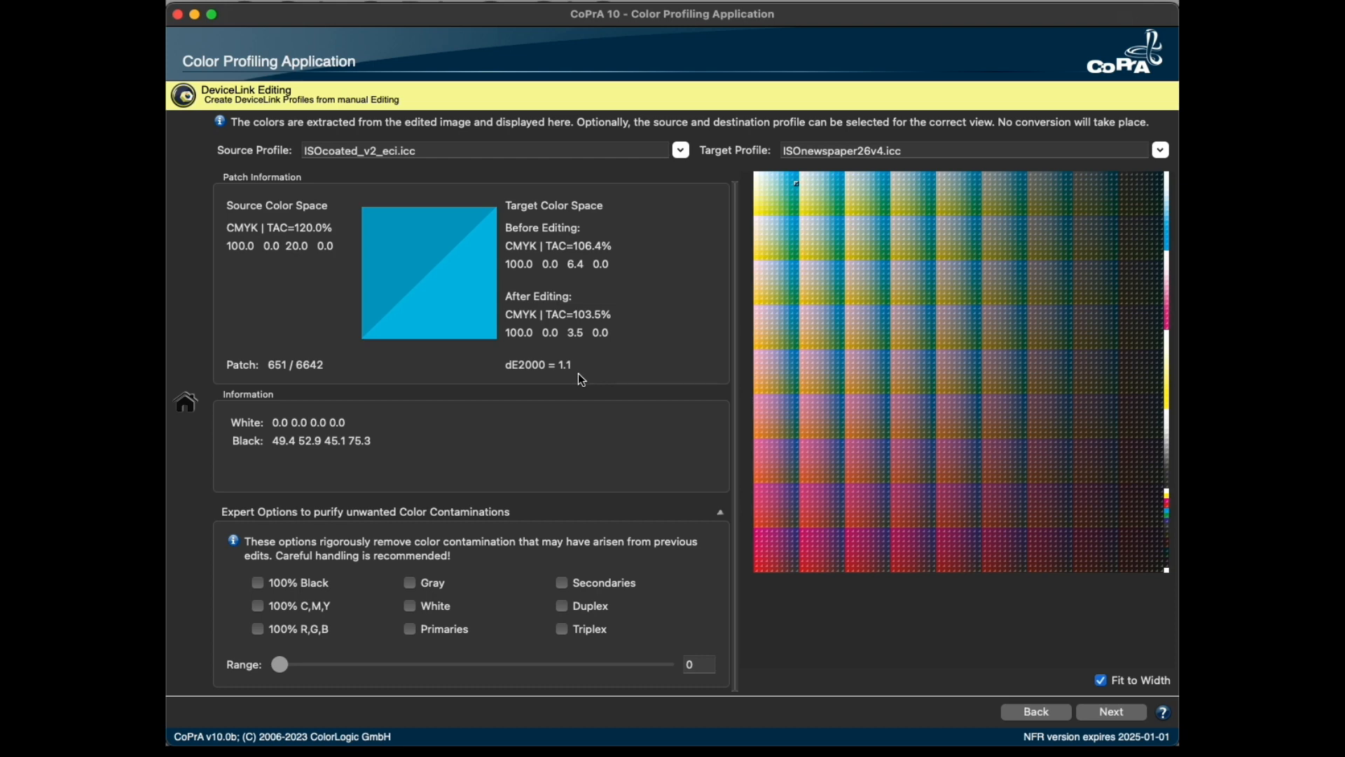
pyautogui.moveTo(566, 590)
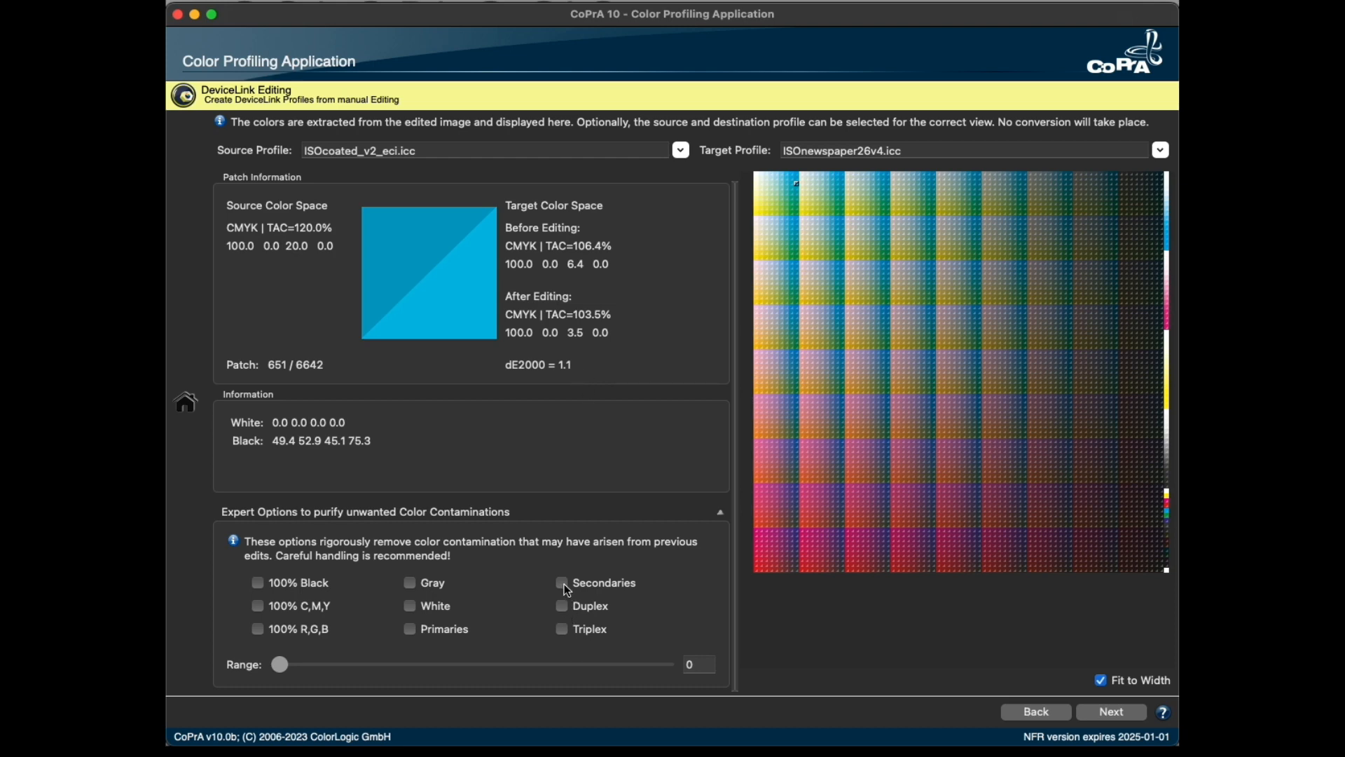
# Enable Secondaries purification so patch 651 reads TAC 105.0% and dE2000 1.1 | 0.5
pyautogui.click(562, 583)
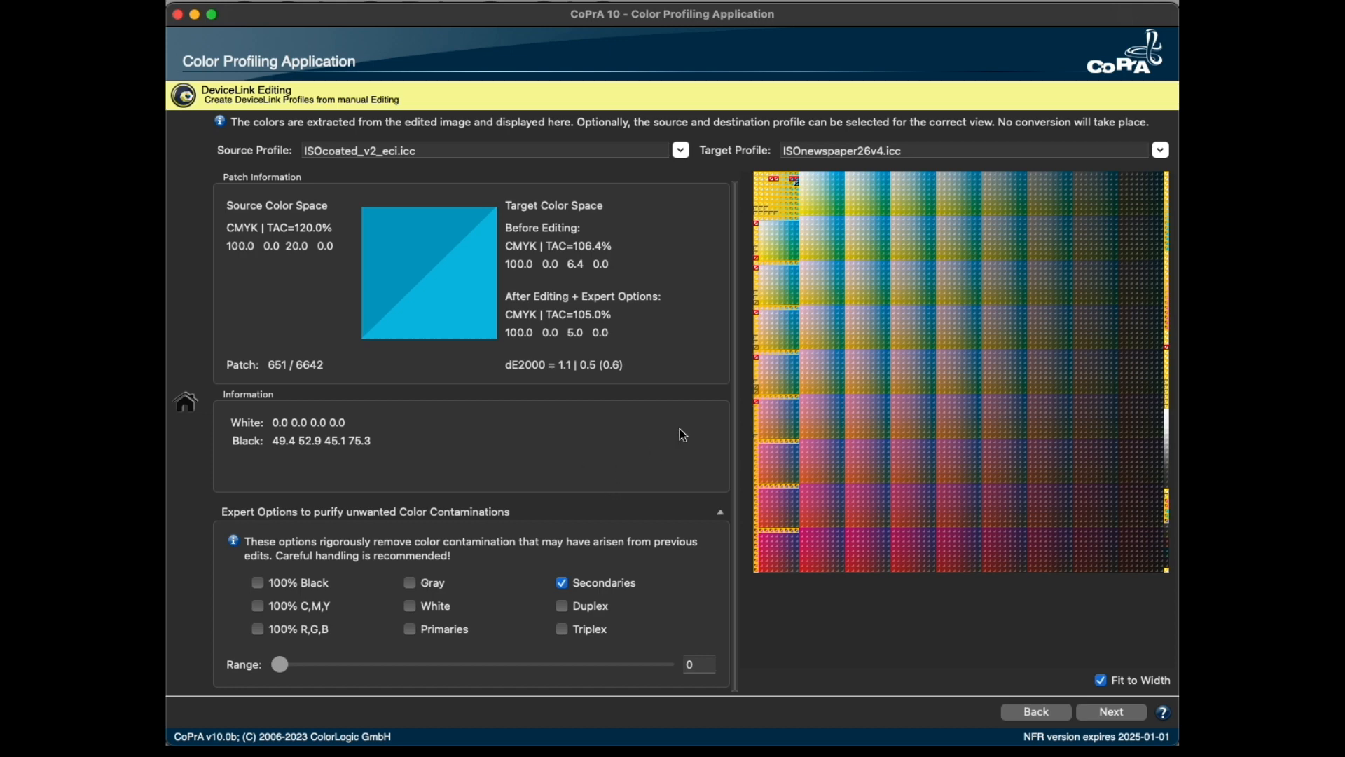
pyautogui.moveTo(730, 374)
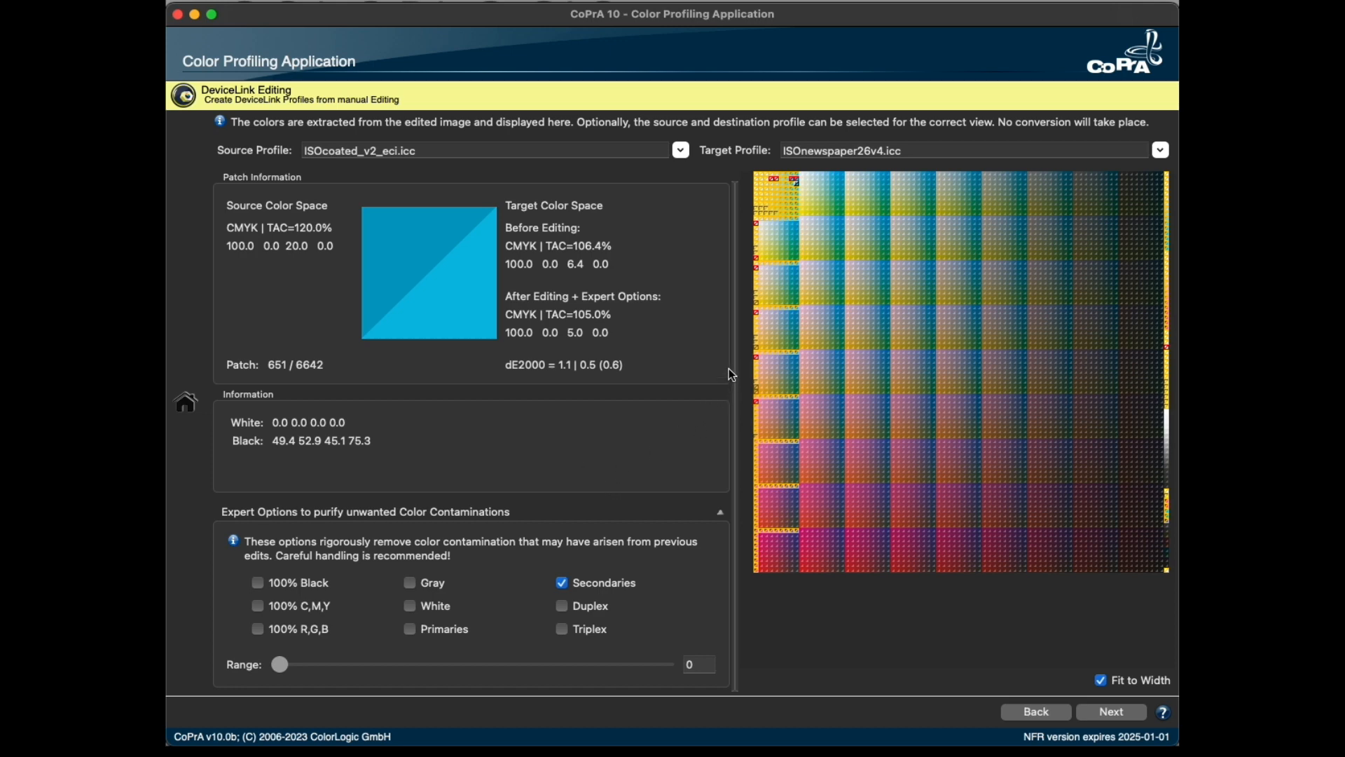
pyautogui.moveTo(587, 339)
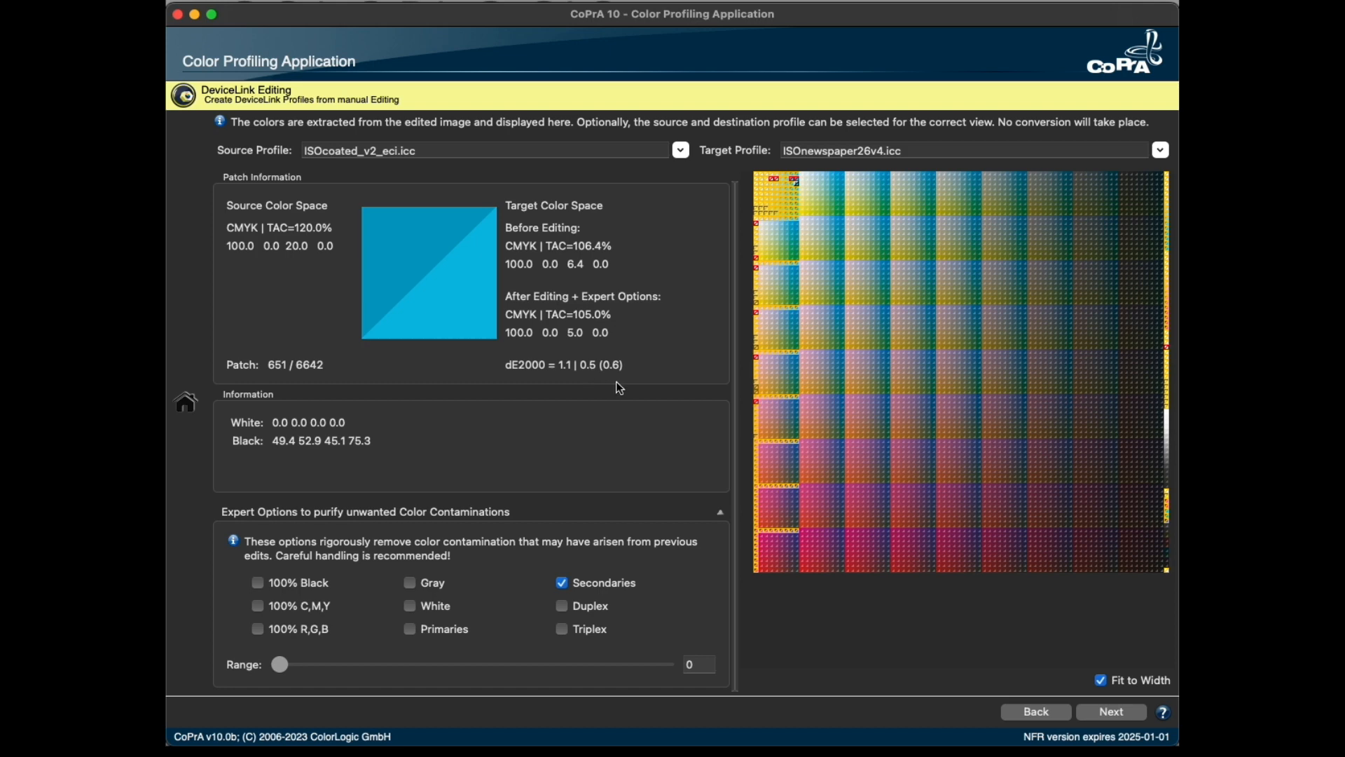
pyautogui.moveTo(541, 379)
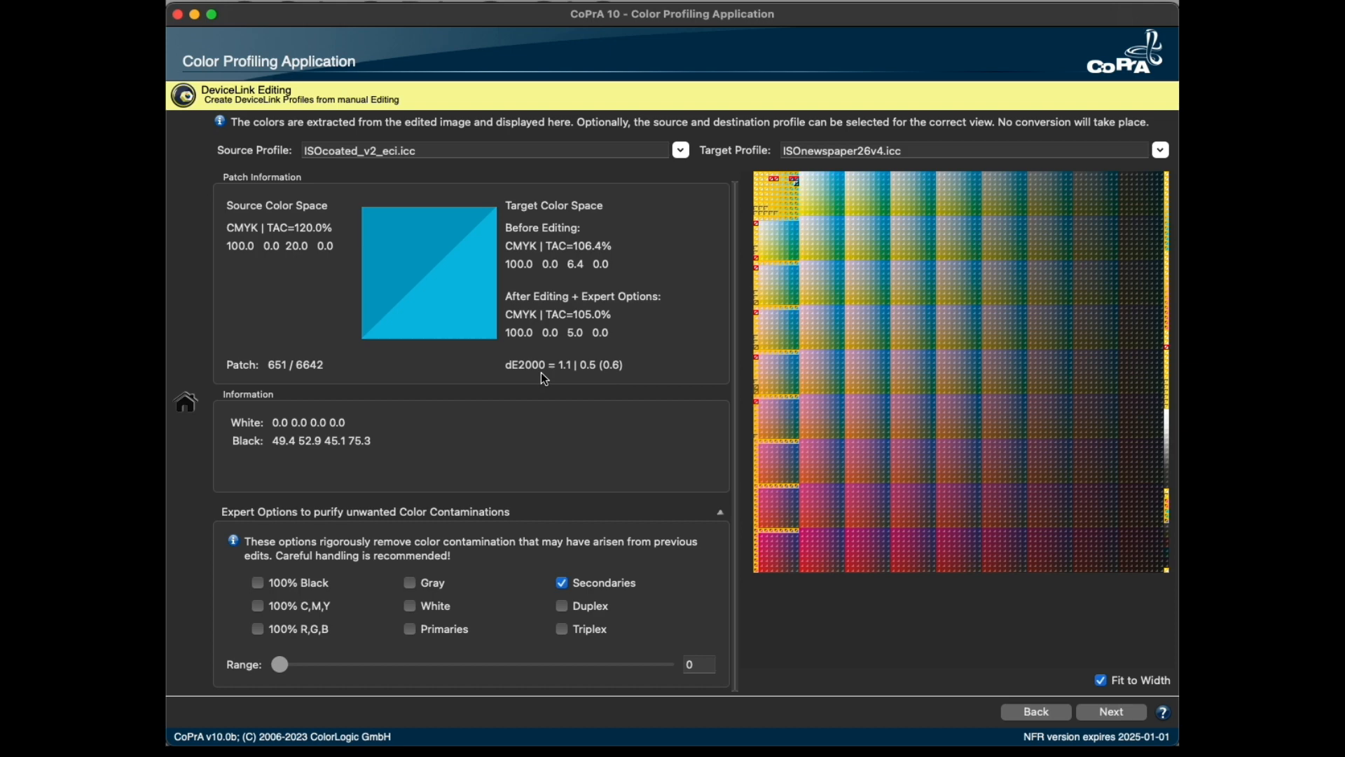
pyautogui.moveTo(617, 372)
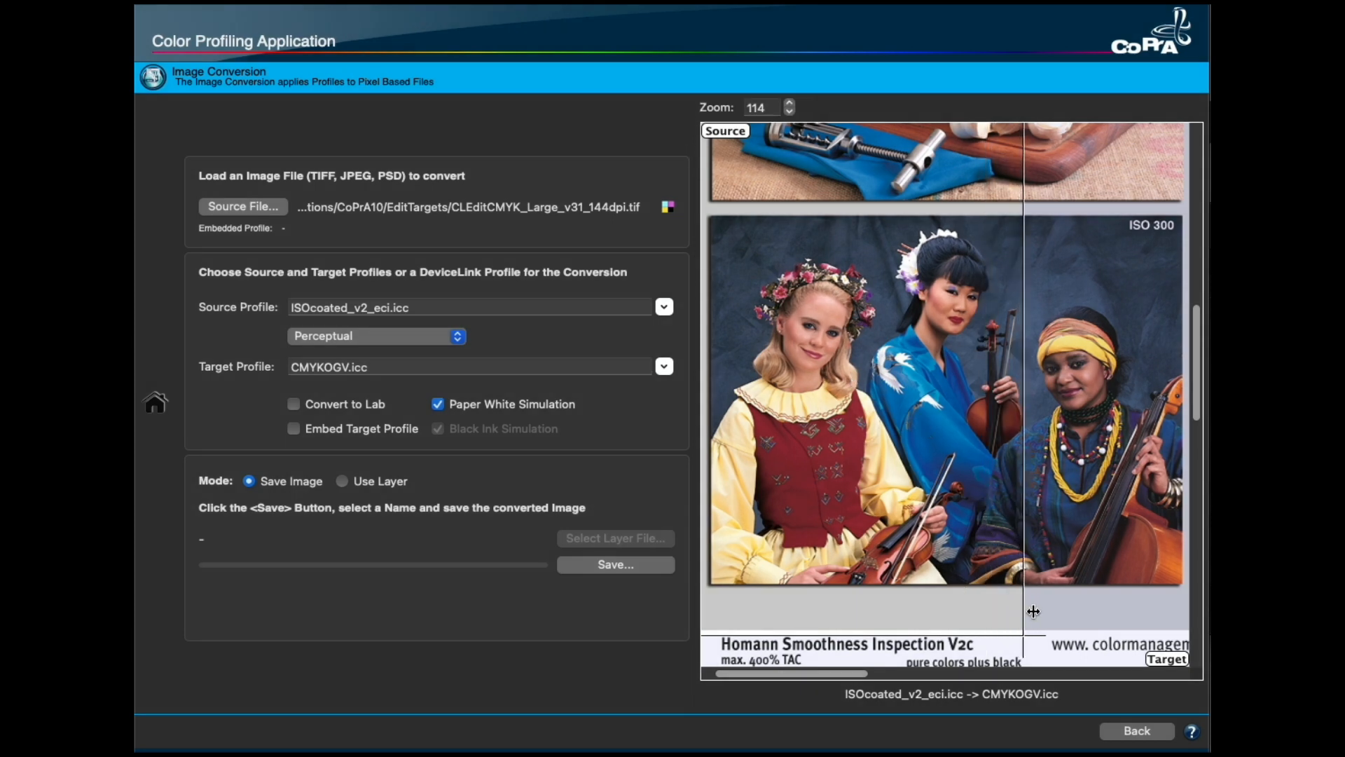
# Shift the source–target split line across the musicians photo at 120% zoom
pyautogui.moveTo(1025, 612); pyautogui.dragTo(880, 615)
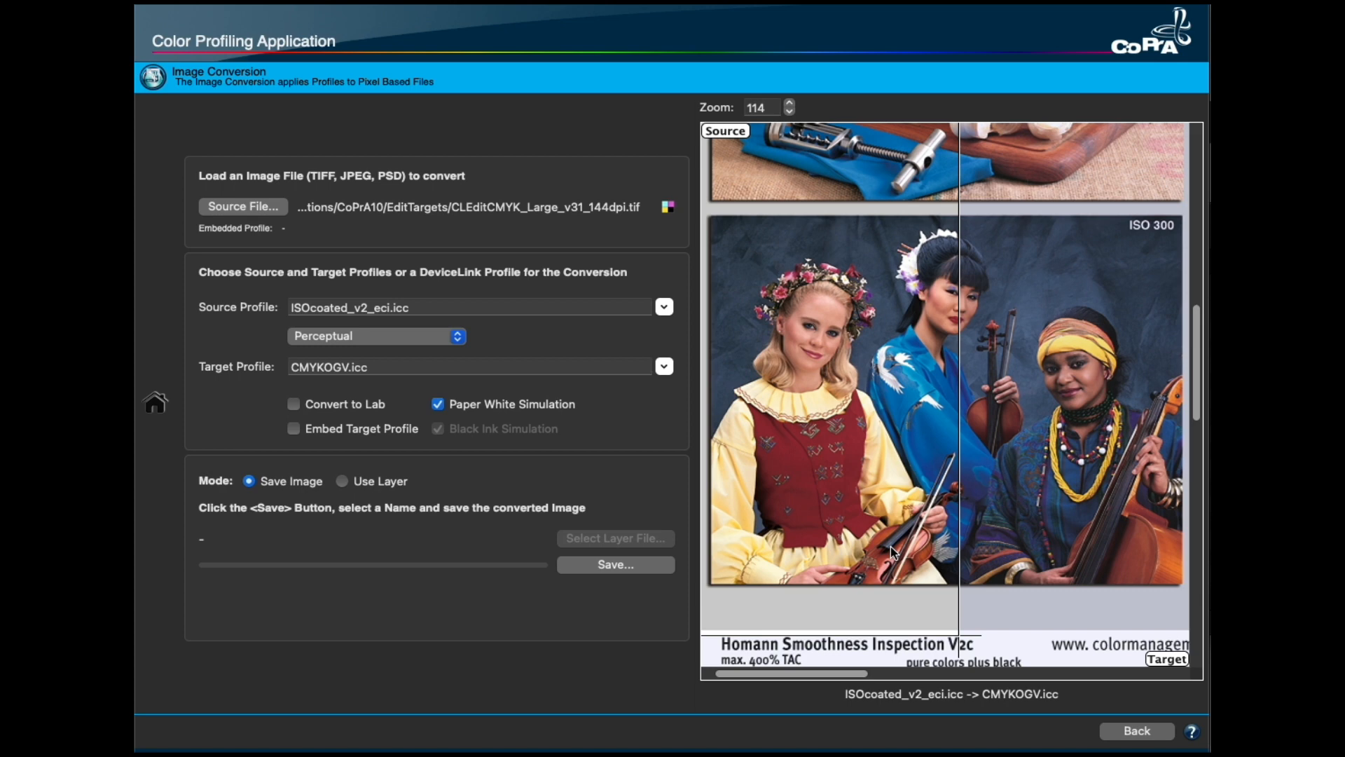
pyautogui.moveTo(909, 525)
pyautogui.write('120')
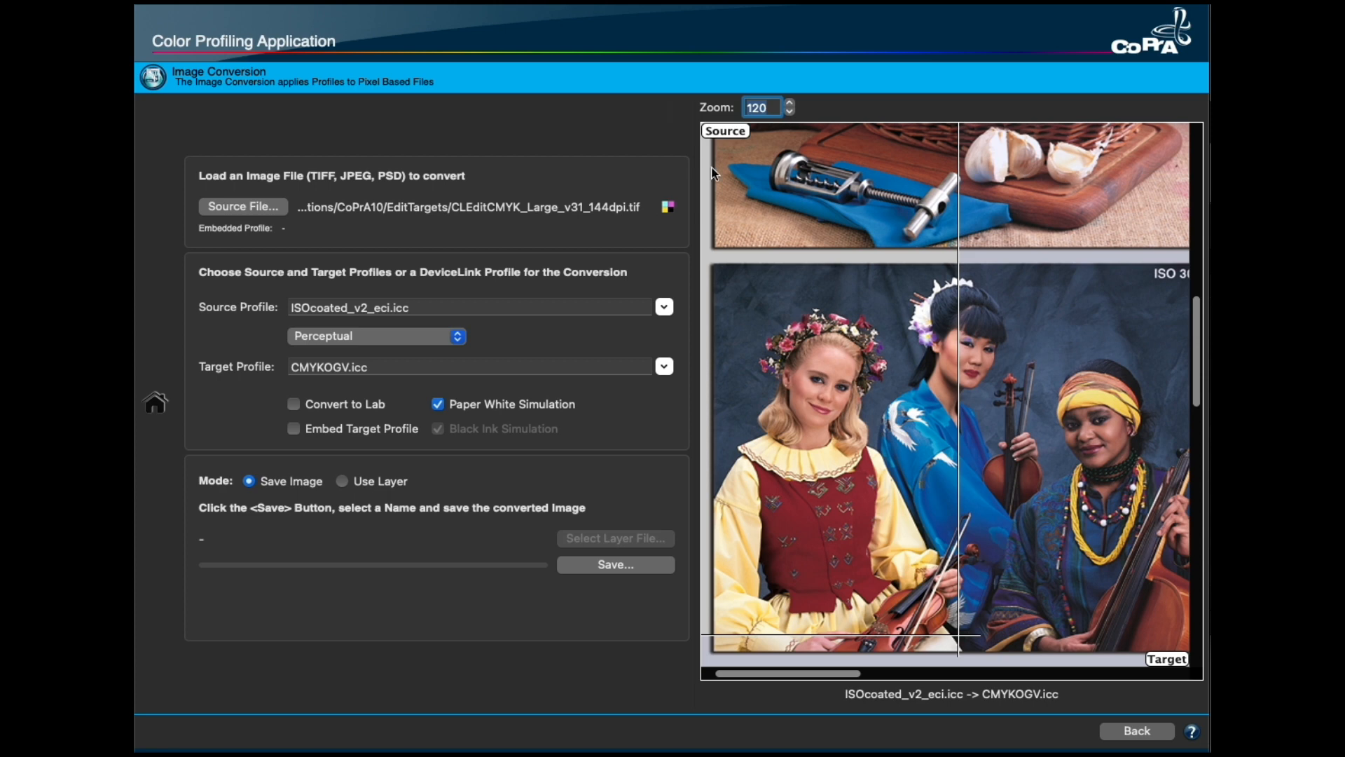
pyautogui.click(789, 112)
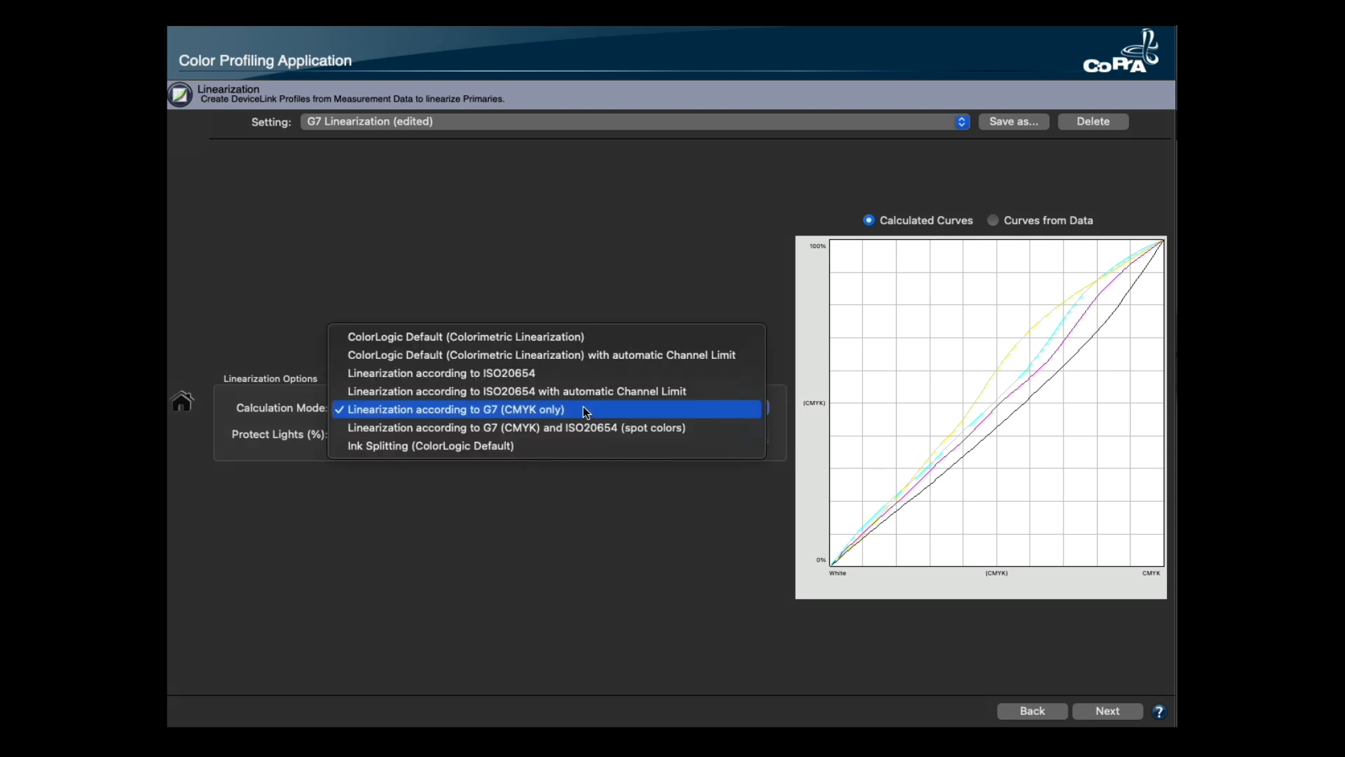
pyautogui.moveTo(586, 428)
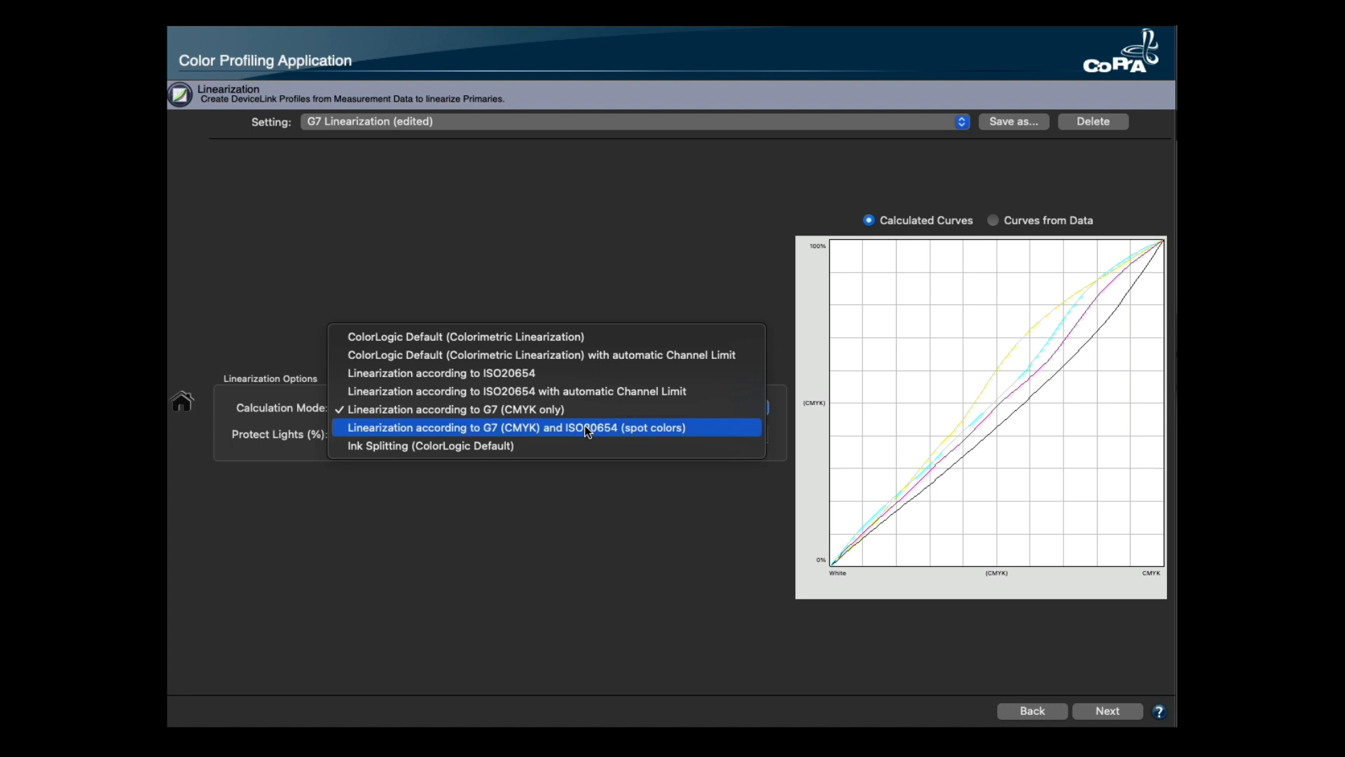
# Set calculation mode to Linearization according to G7 (CMYK) and ISO20654 (spot colors)
pyautogui.click(550, 427)
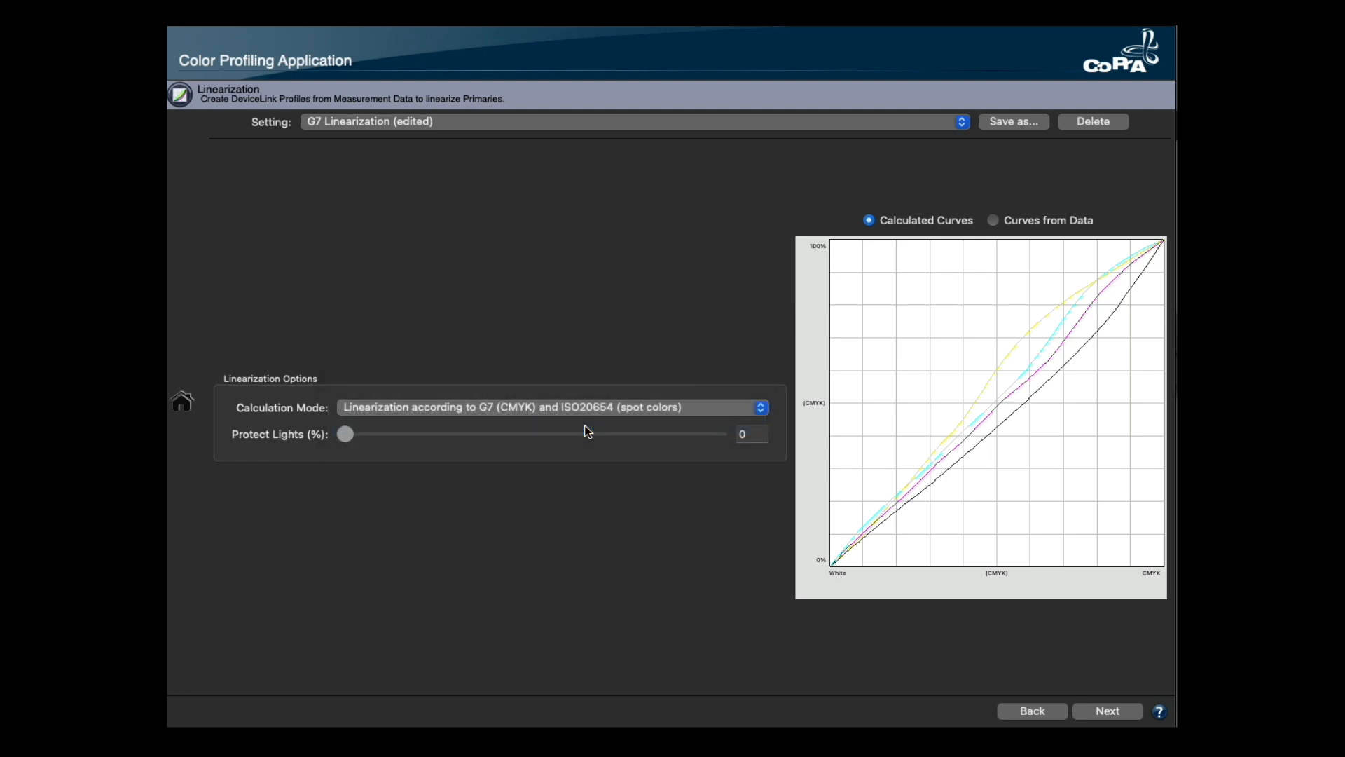